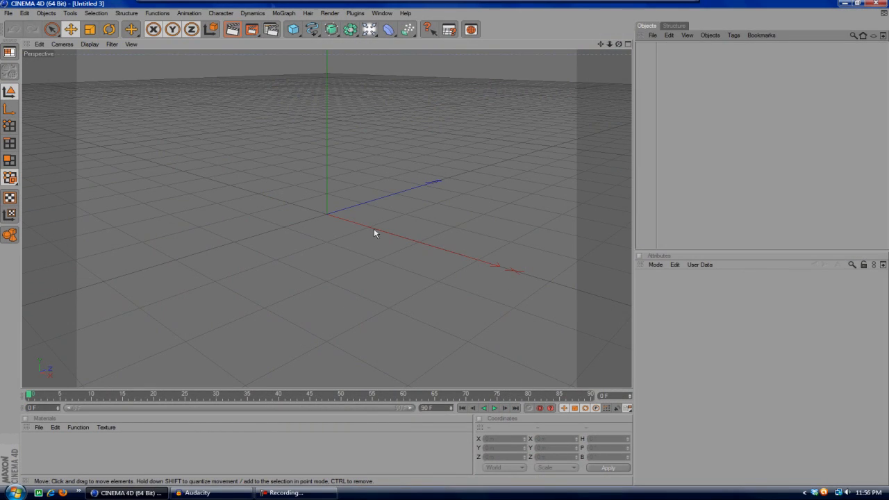
Step: Add a Floor object and a Light to the empty scene
{"action": "left_click", "coordinate": [369, 29]}
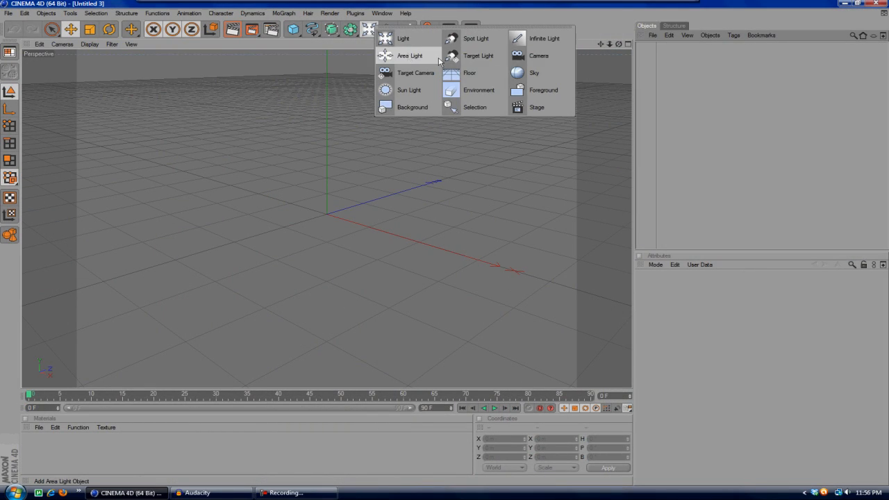
{"action": "left_click", "coordinate": [469, 72]}
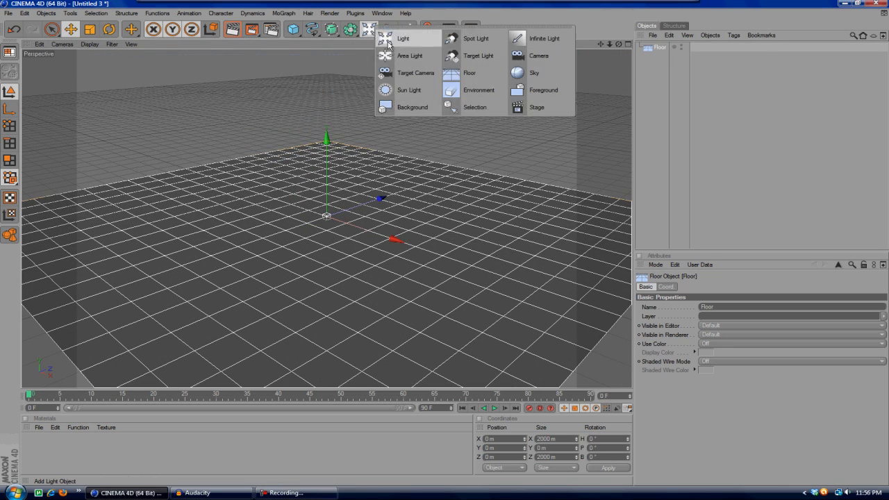
{"action": "left_click", "coordinate": [403, 39]}
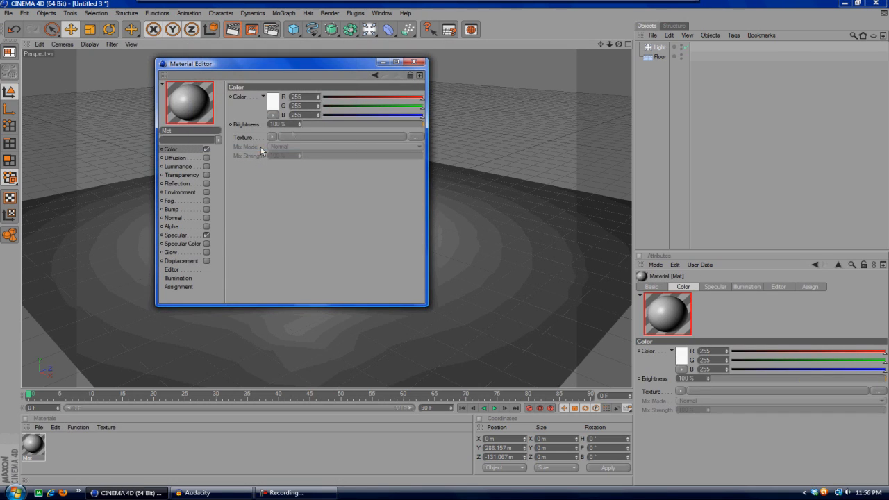
Step: Raise the Mat material's brightness to about 410%, apply it to the Floor, and test render
{"action": "left_click_drag", "start_coordinate": [298, 125], "coordinate": [420, 124]}
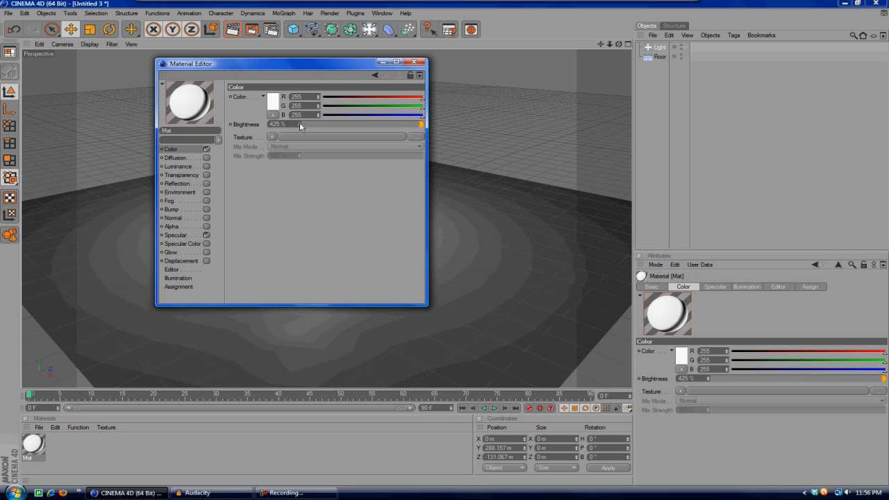
{"action": "left_click", "coordinate": [419, 62]}
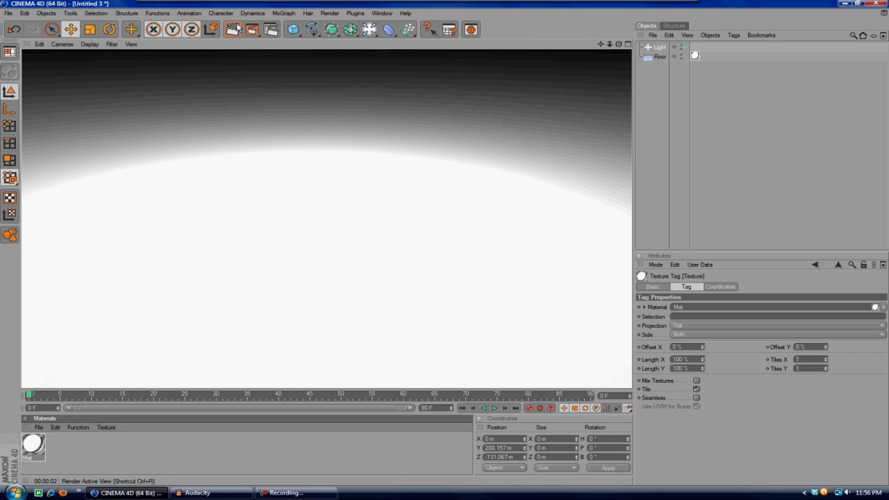
{"action": "double_click", "coordinate": [33, 446]}
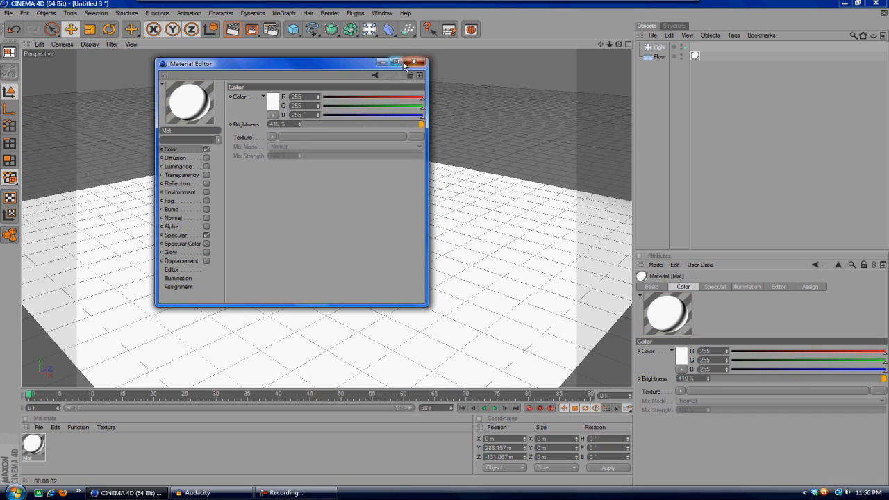
{"action": "left_click", "coordinate": [420, 64]}
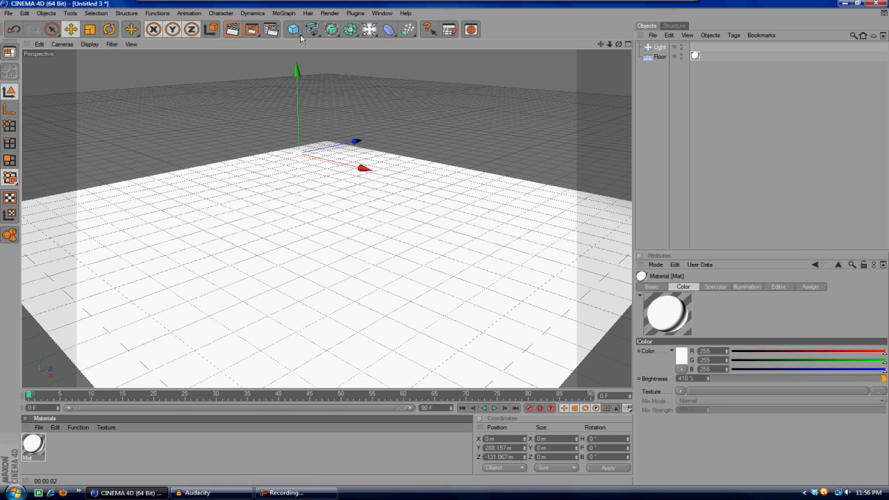
{"action": "left_click", "coordinate": [283, 13]}
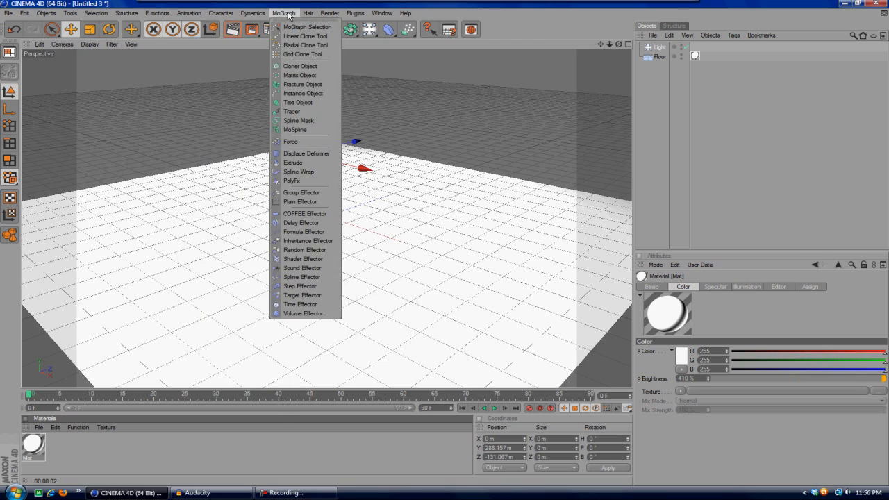
{"action": "mouse_move", "coordinate": [292, 111]}
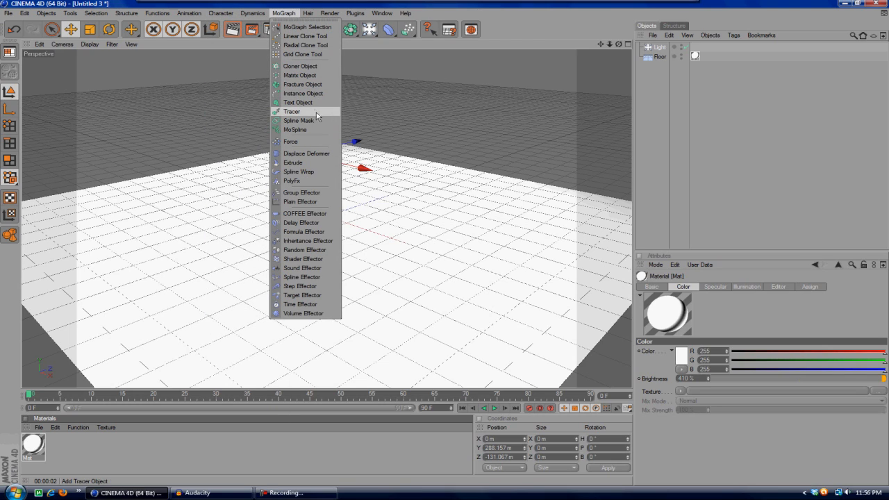
Step: Add a 3D text object reading 'SHATTER' in Franklin Gothic Medium Cond
{"action": "left_click", "coordinate": [298, 102]}
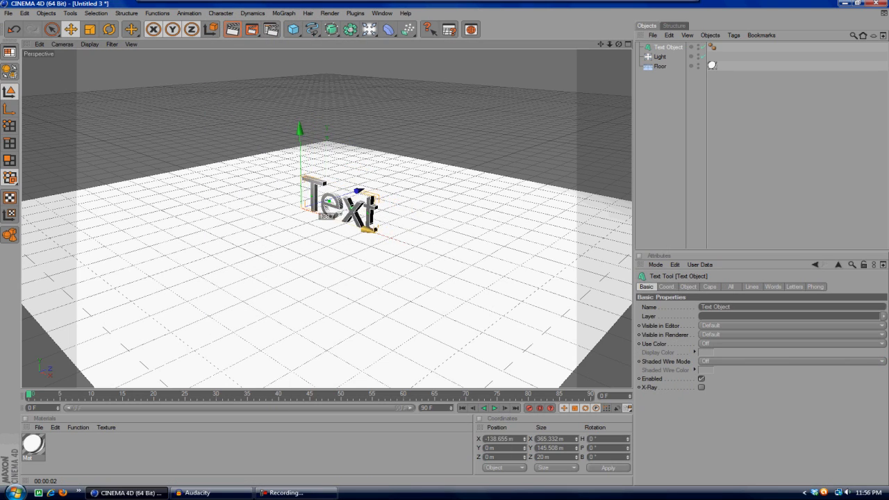
{"action": "left_click", "coordinate": [688, 286]}
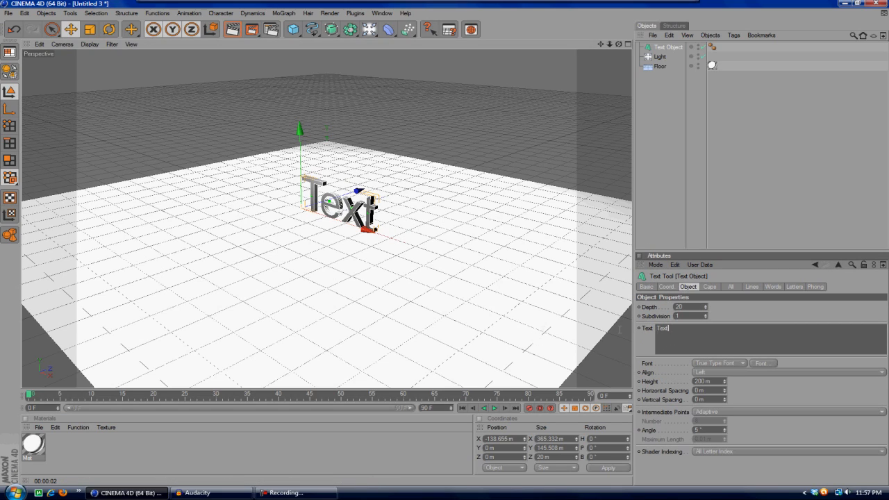
{"action": "type", "text": "SHATTER"}
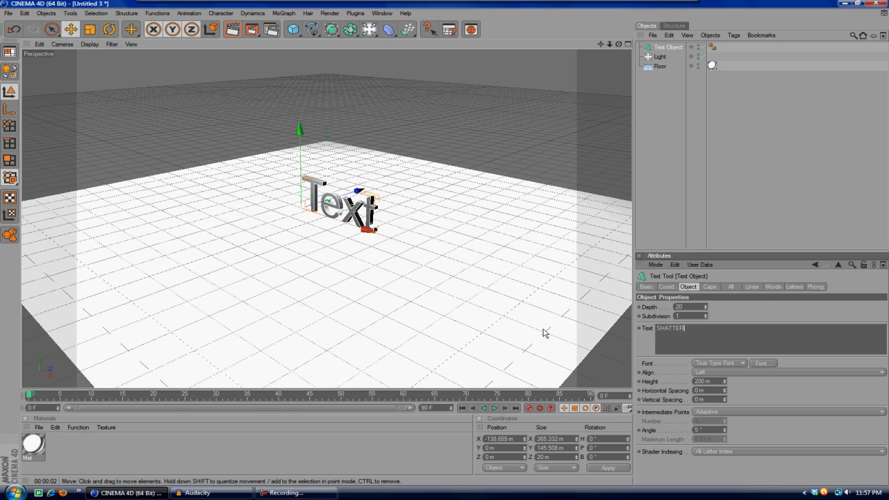
{"action": "left_click", "coordinate": [762, 363]}
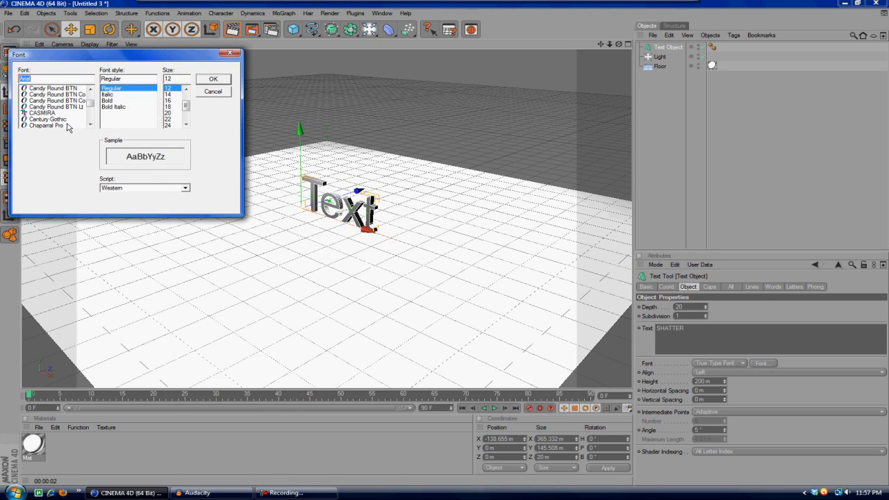
{"action": "left_click", "coordinate": [46, 126]}
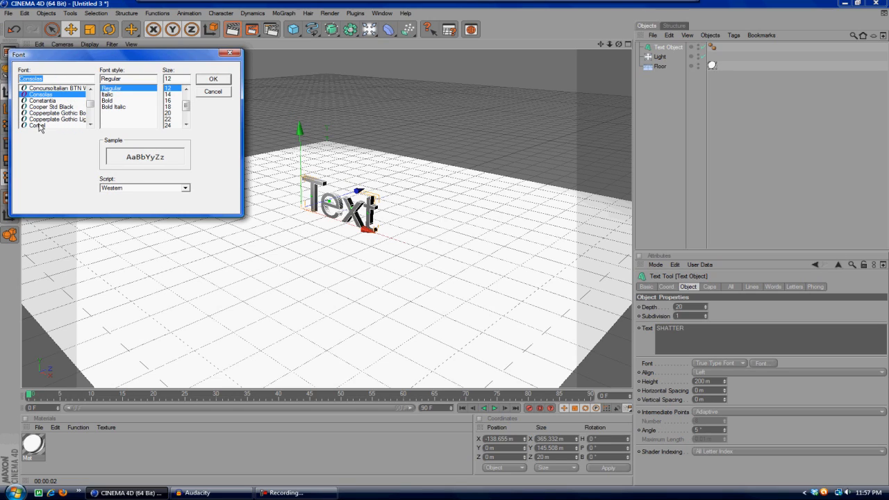
{"action": "scroll", "scroll_direction": "down", "scroll_amount": 3}
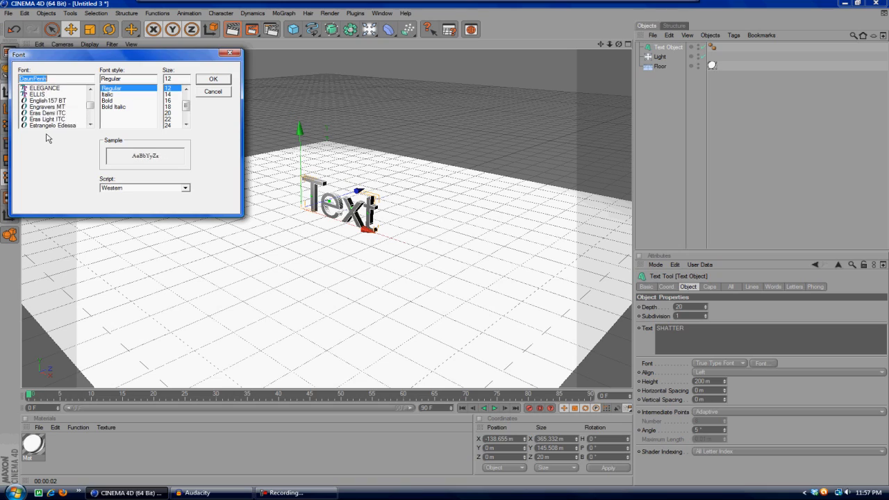
{"action": "left_click", "coordinate": [49, 119]}
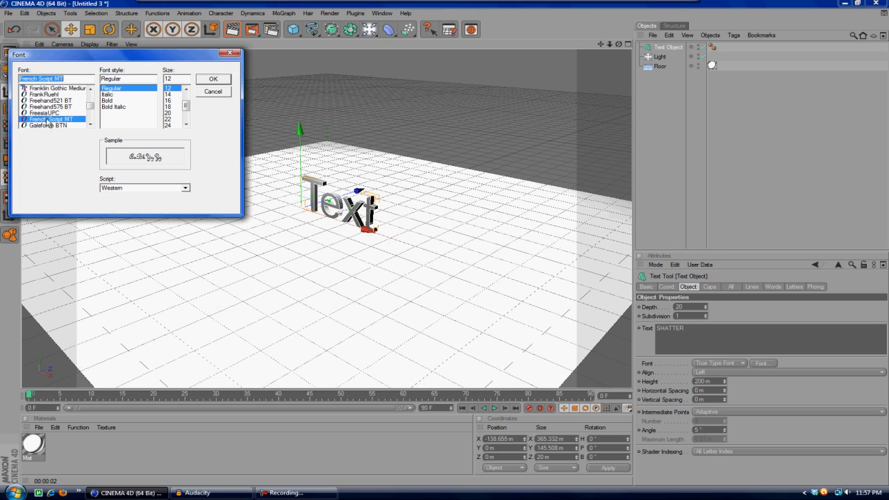
{"action": "left_click", "coordinate": [54, 78]}
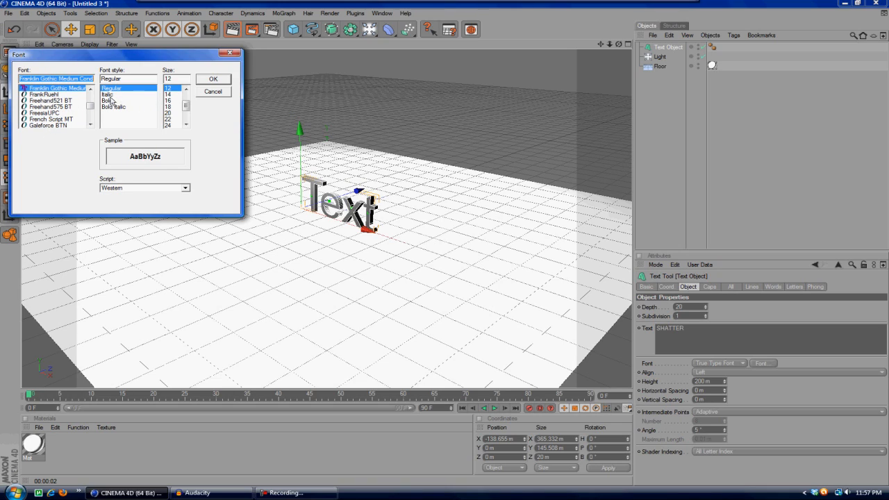
{"action": "left_click", "coordinate": [214, 79]}
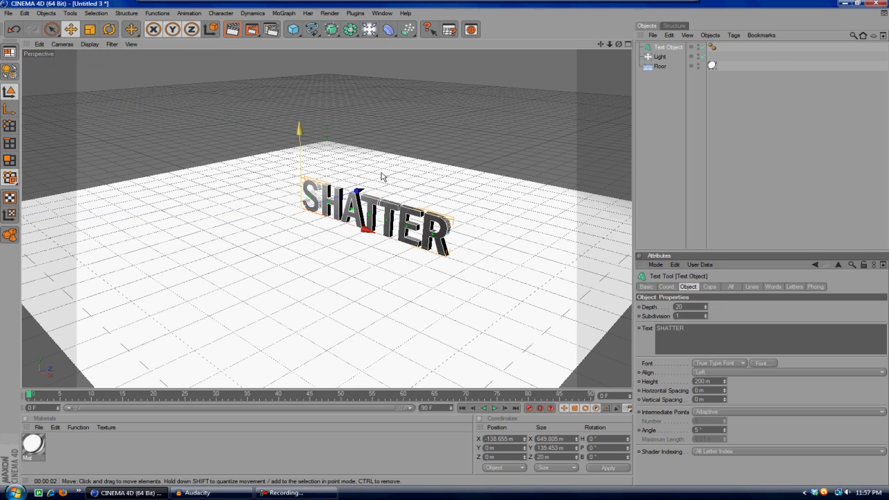
Step: Move the SHATTER text, set its depth to 79, and give the Light Shadow Maps (Soft)
{"action": "left_click_drag", "start_coordinate": [382, 201], "coordinate": [319, 209]}
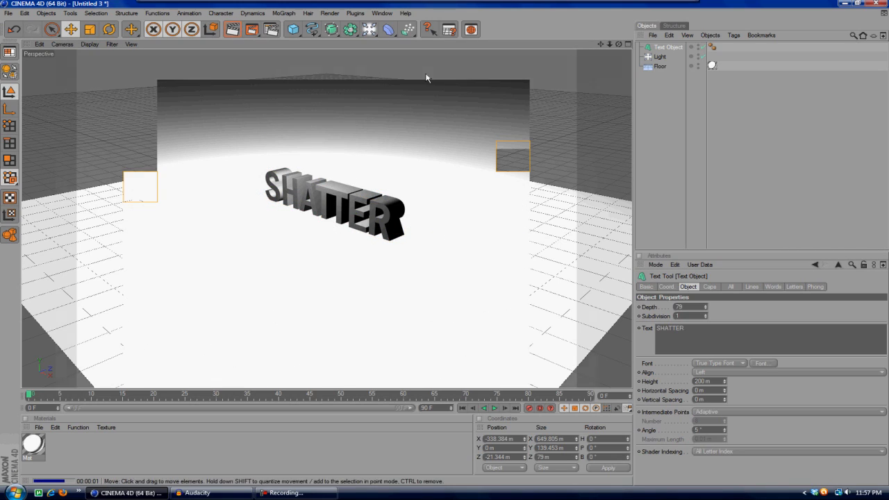
{"action": "left_click", "coordinate": [659, 57]}
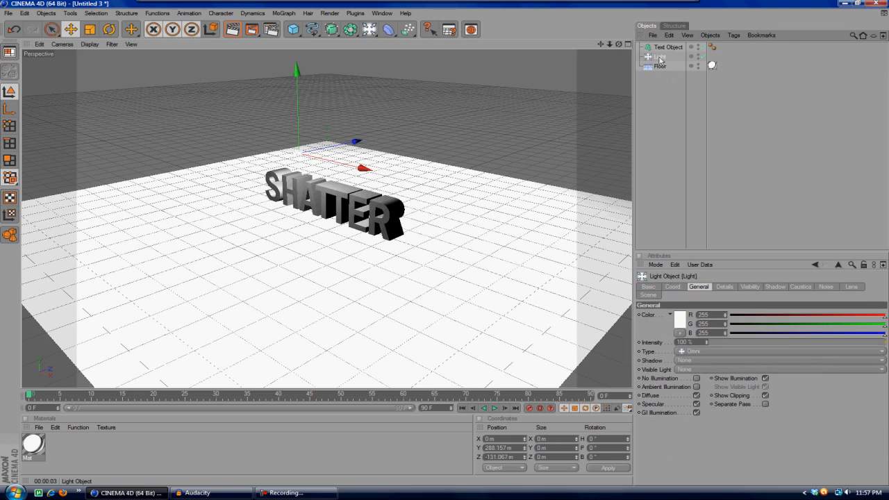
{"action": "left_click", "coordinate": [781, 360]}
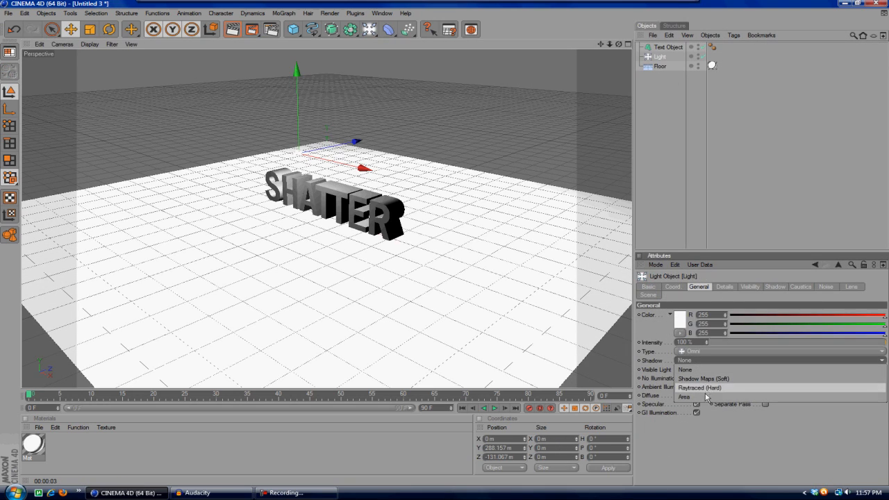
{"action": "left_click", "coordinate": [703, 378]}
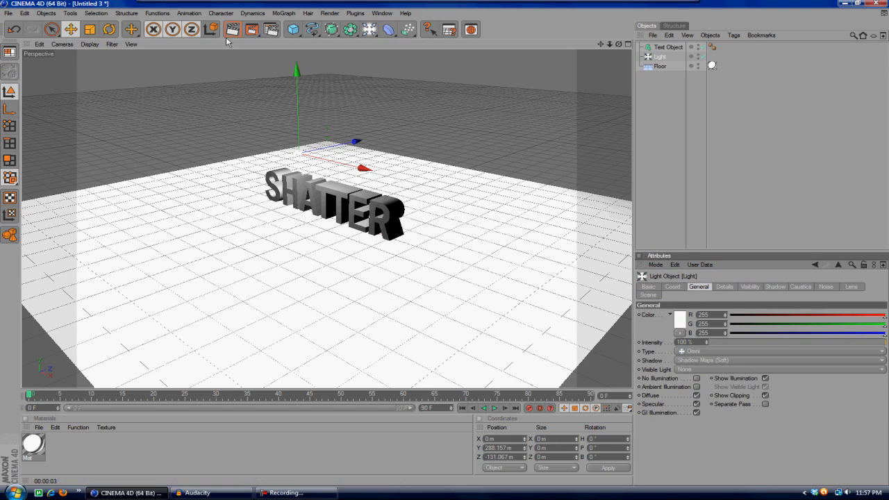
{"action": "left_click", "coordinate": [233, 29]}
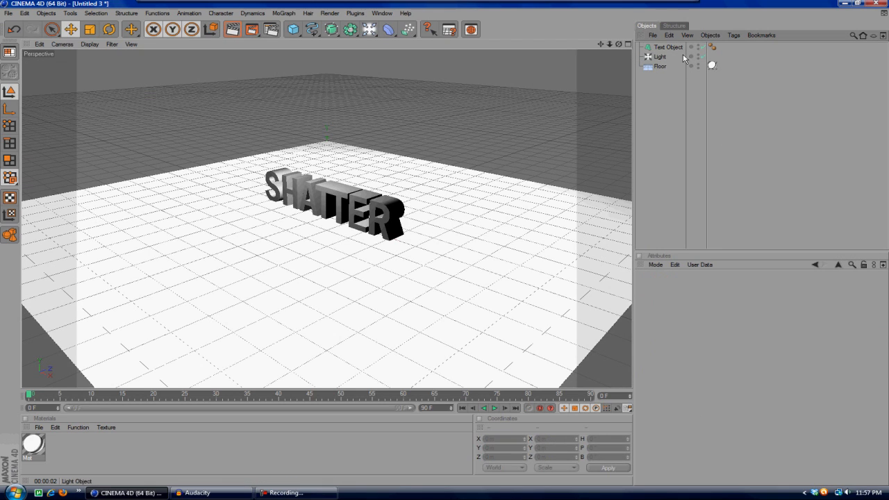
Step: Add a rigid body tag to the Floor, then play and scrub the SHATTER dynamics simulation
{"action": "left_click", "coordinate": [660, 66]}
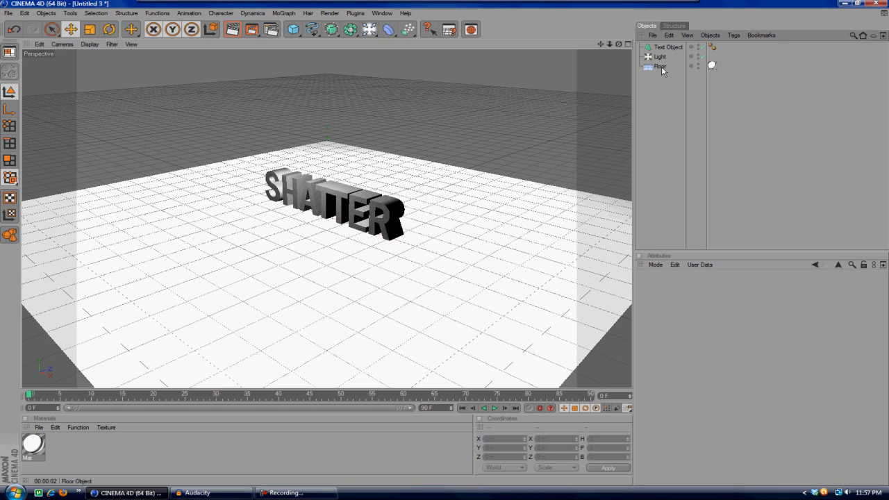
{"action": "left_click", "coordinate": [660, 66]}
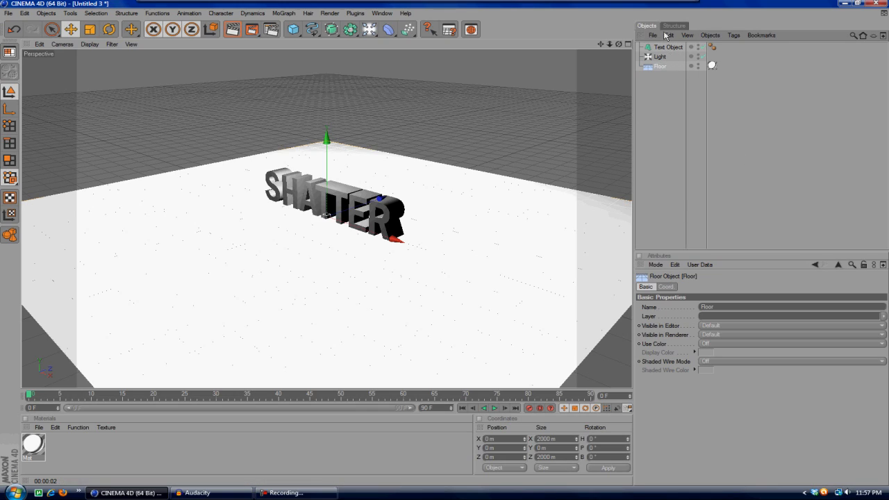
{"action": "left_click", "coordinate": [733, 35]}
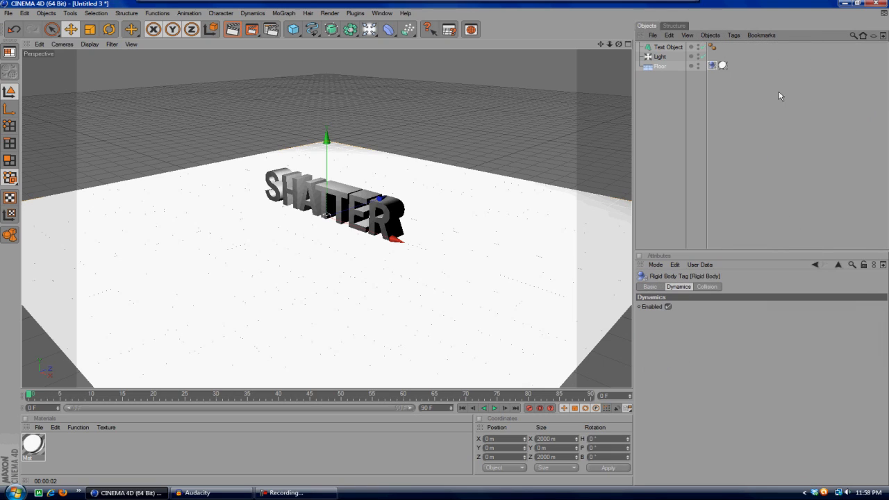
{"action": "mouse_move", "coordinate": [712, 65]}
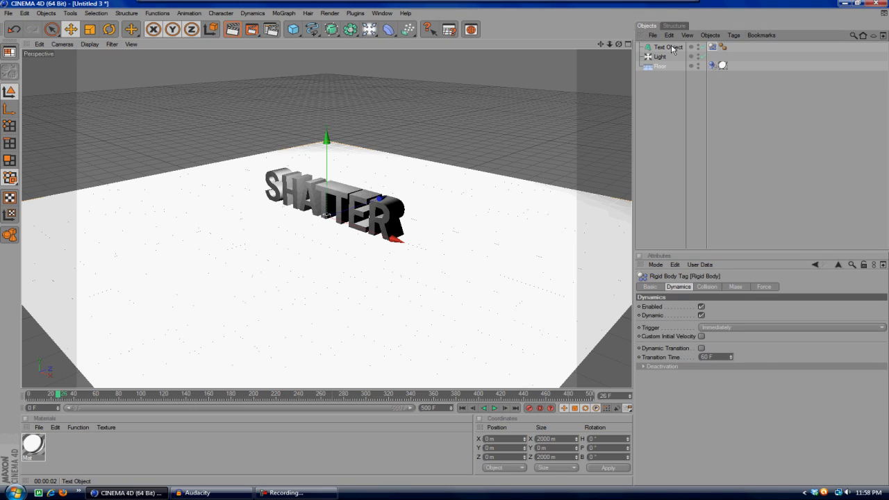
{"action": "left_click", "coordinate": [659, 56]}
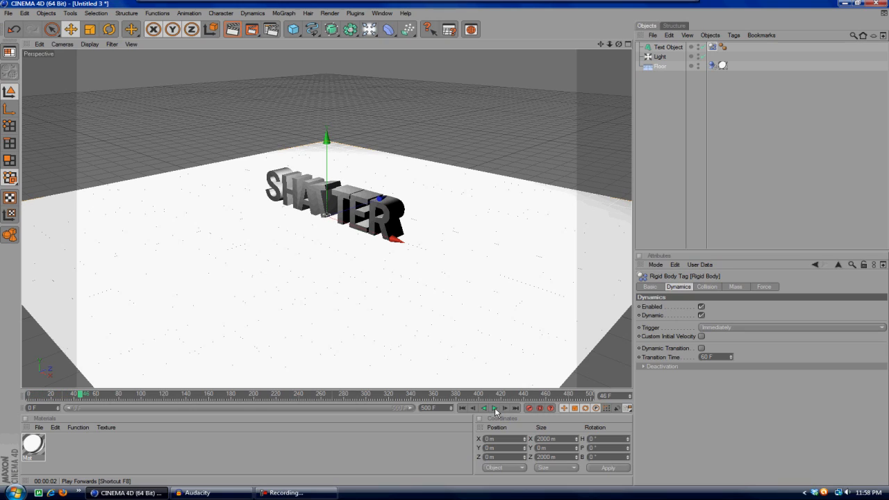
{"action": "left_click", "coordinate": [495, 408]}
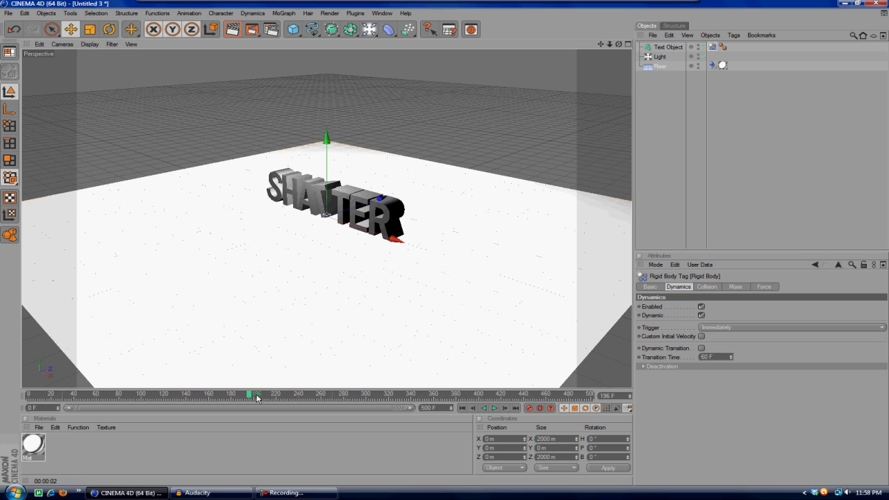
{"action": "left_click", "coordinate": [25, 394]}
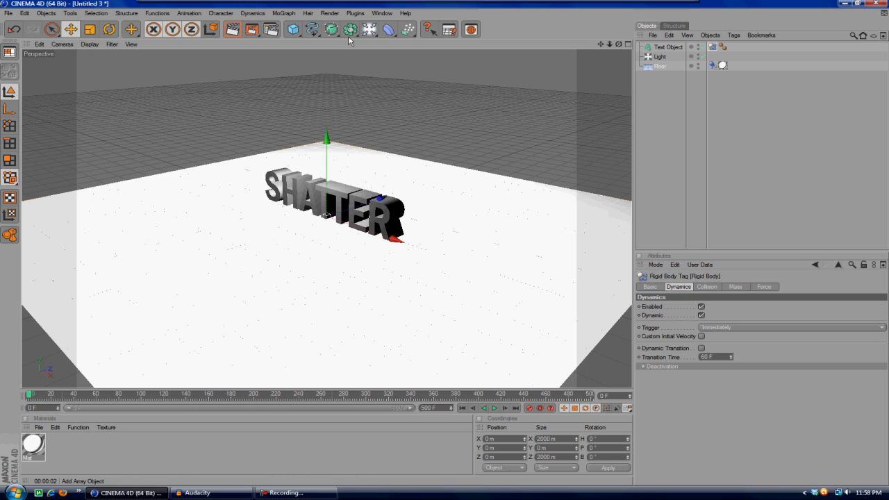
{"action": "mouse_move", "coordinate": [359, 38]}
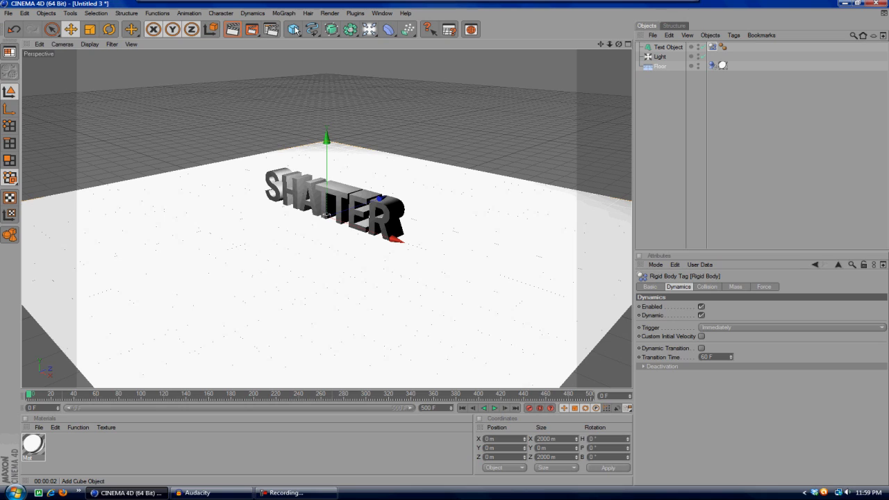
Step: Add a Sphere and a Cloner Object, nest the sphere under it with Count 1
{"action": "left_click", "coordinate": [295, 29]}
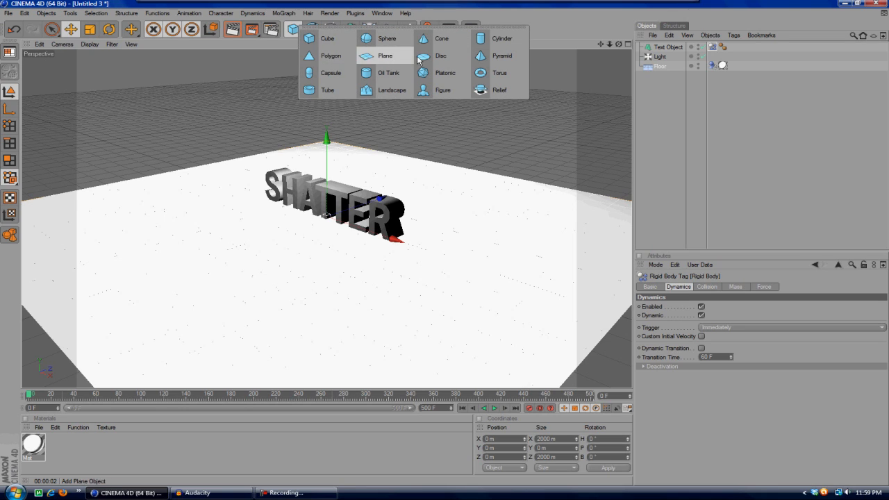
{"action": "left_click", "coordinate": [386, 38]}
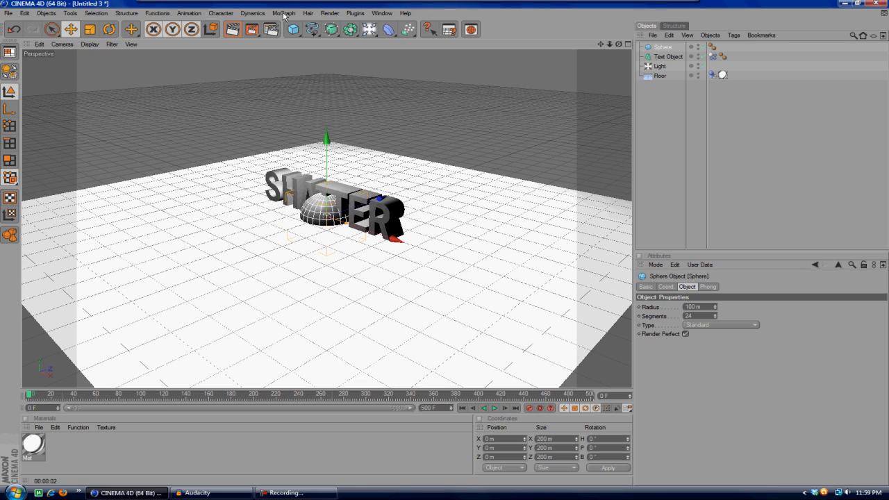
{"action": "left_click", "coordinate": [283, 13]}
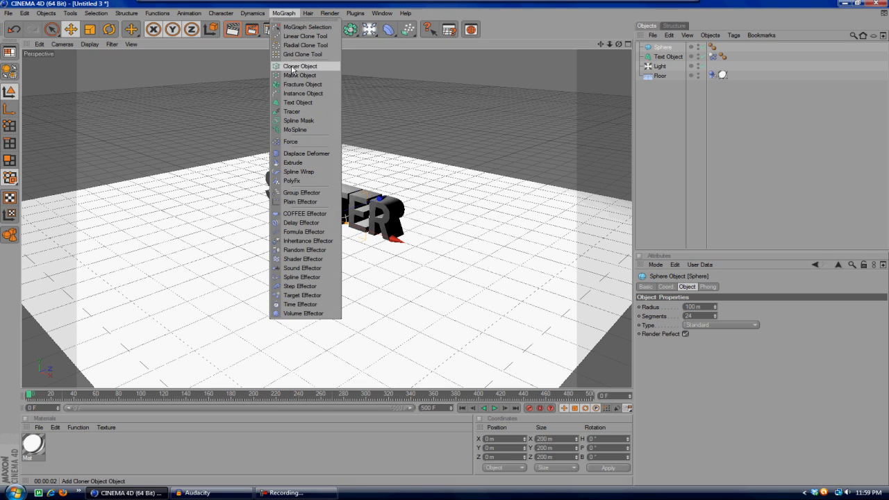
{"action": "left_click", "coordinate": [299, 66]}
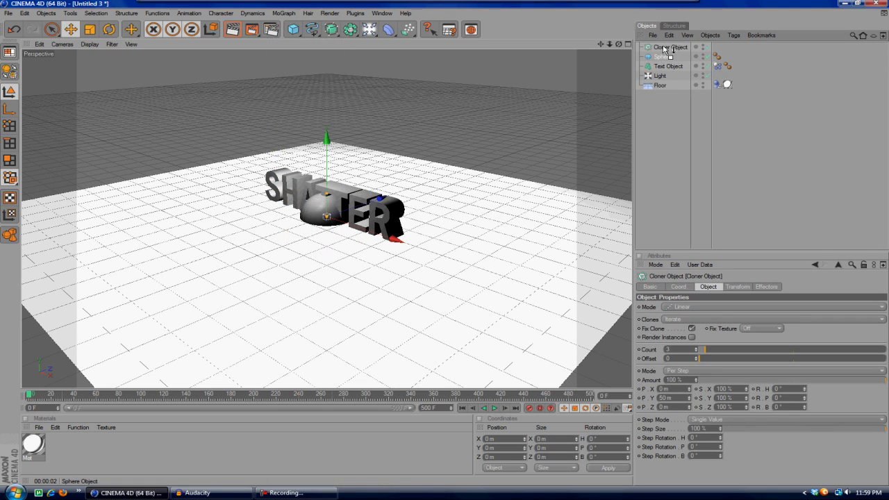
{"action": "left_click", "coordinate": [668, 57]}
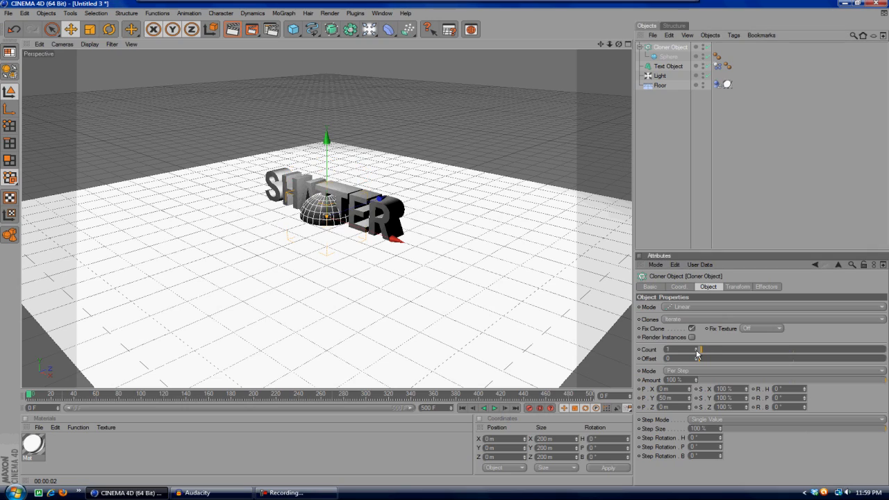
{"action": "mouse_move", "coordinate": [182, 271]}
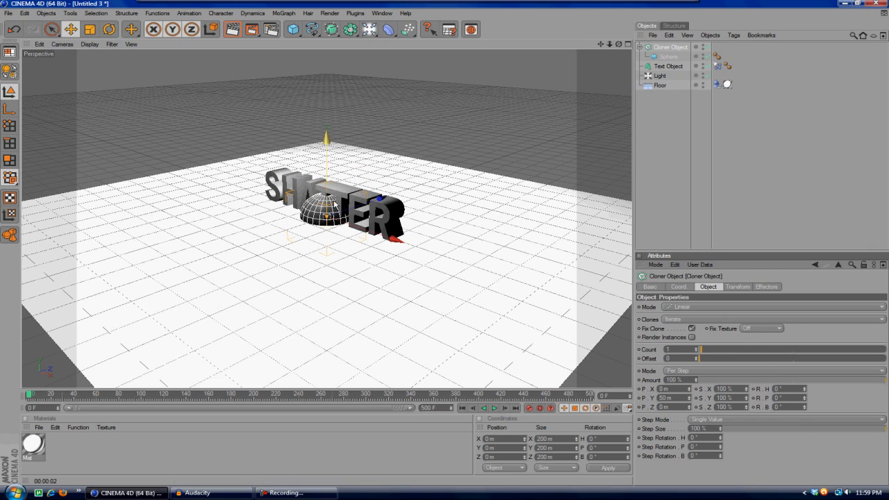
{"action": "left_click", "coordinate": [640, 47]}
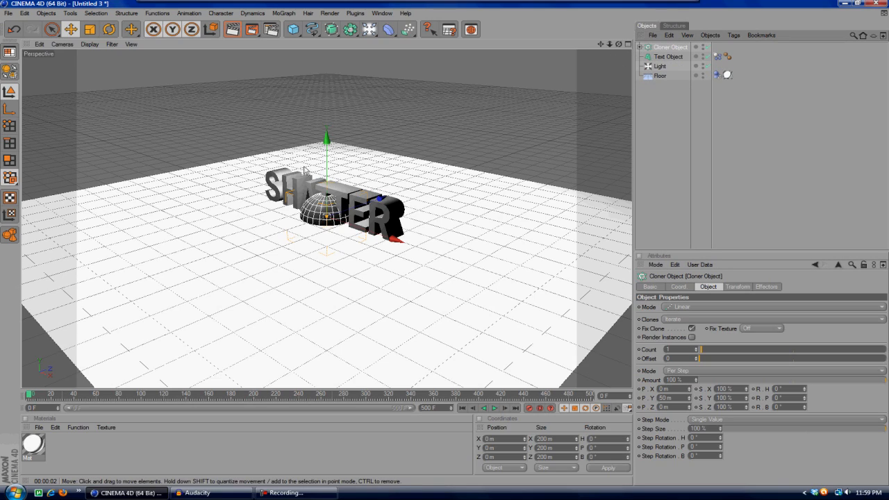
{"action": "mouse_move", "coordinate": [327, 146]}
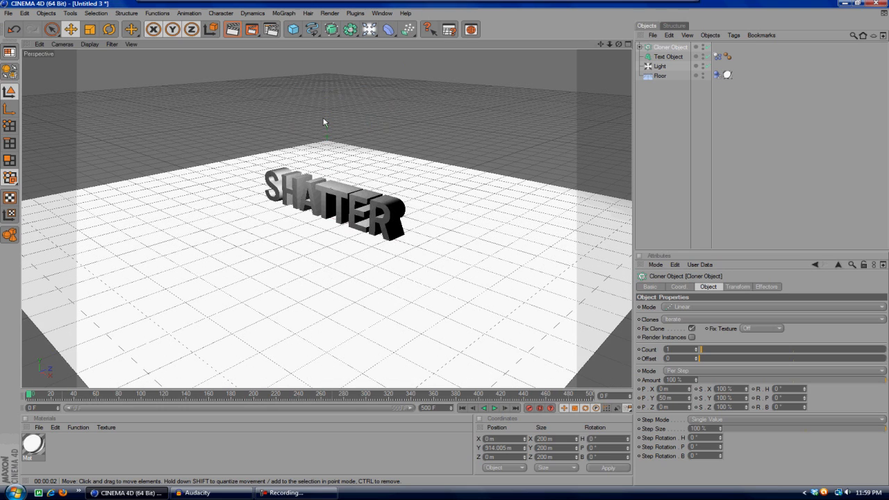
{"action": "mouse_move", "coordinate": [304, 77]}
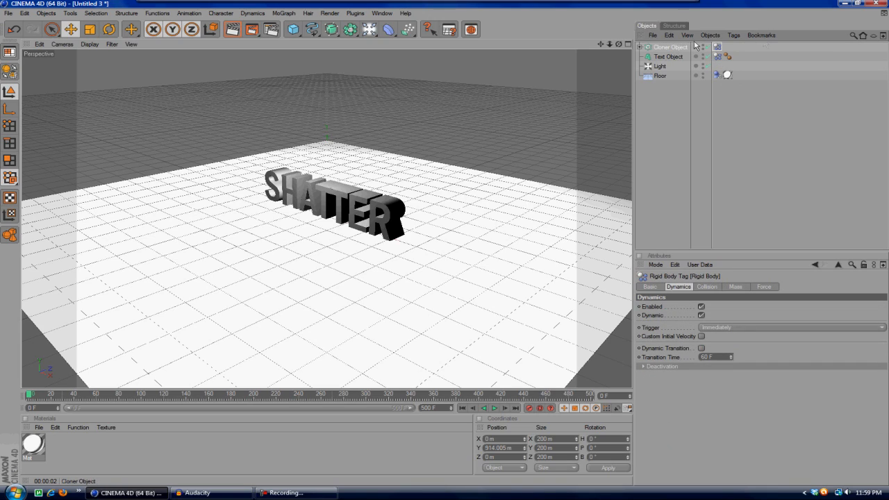
{"action": "mouse_move", "coordinate": [511, 408]}
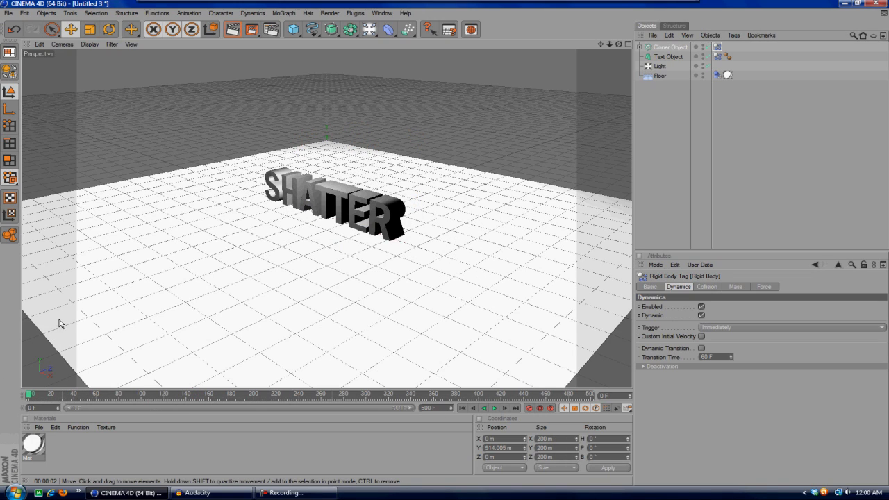
{"action": "mouse_move", "coordinate": [605, 331]}
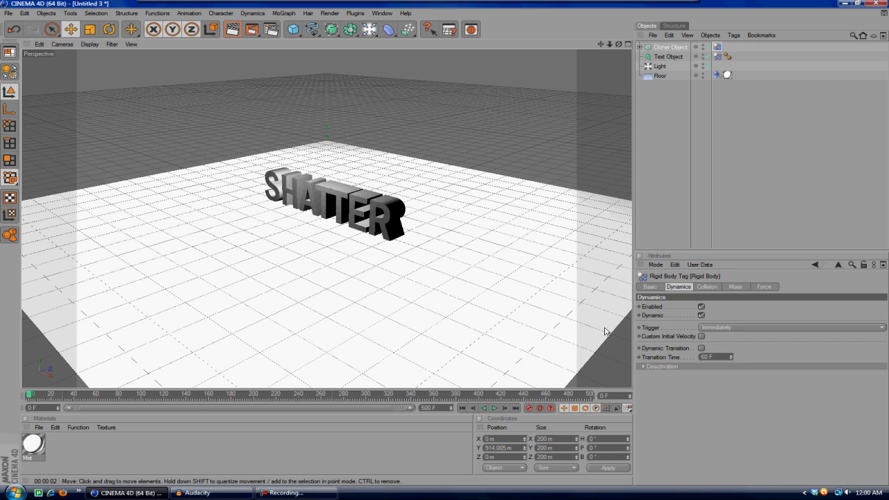
{"action": "mouse_move", "coordinate": [316, 191]}
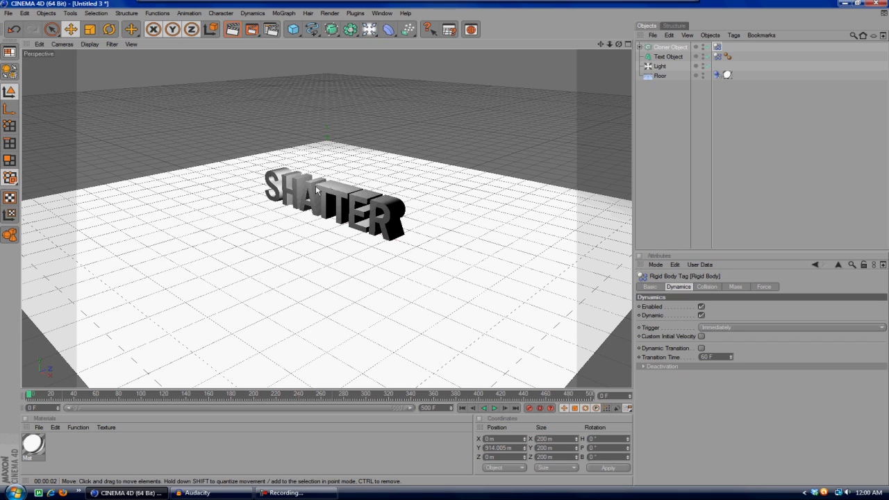
Step: Break the SHATTER text into 6 pieces per letter with Thrausi's Break Now
{"action": "left_click", "coordinate": [667, 56]}
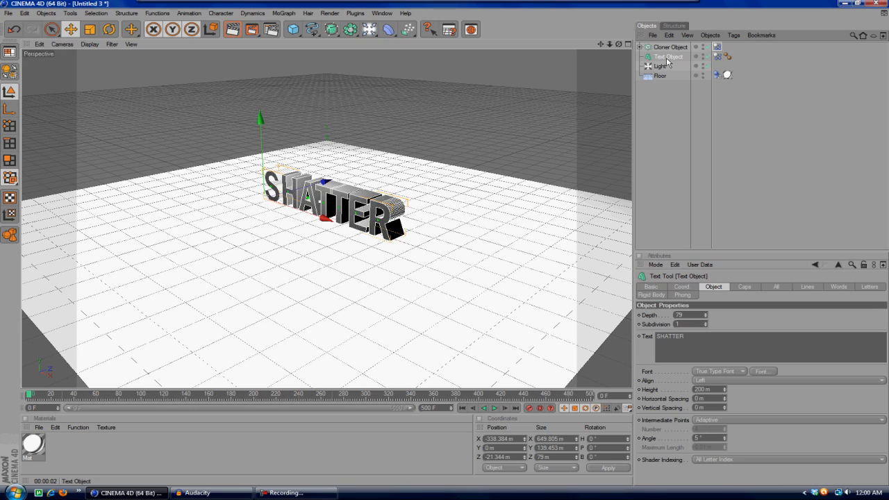
{"action": "left_click", "coordinate": [355, 13]}
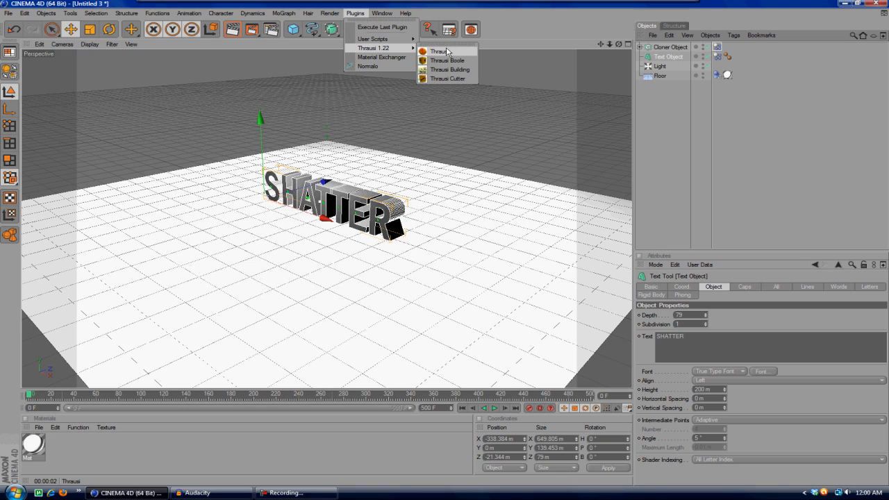
{"action": "left_click", "coordinate": [438, 51]}
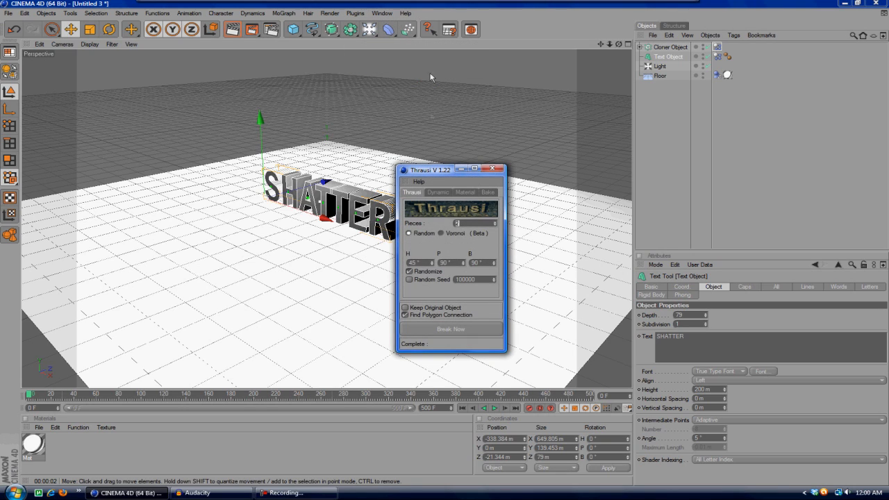
{"action": "left_click_drag", "start_coordinate": [430, 170], "coordinate": [461, 86]}
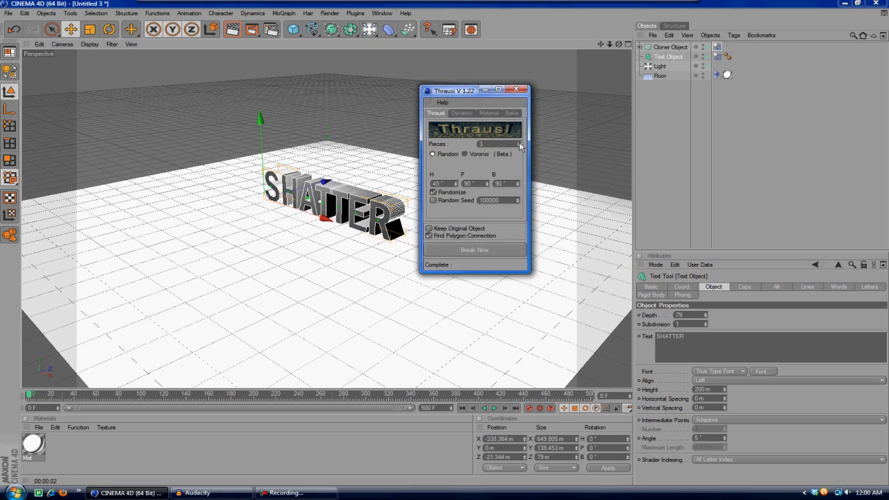
{"action": "left_click", "coordinate": [518, 144]}
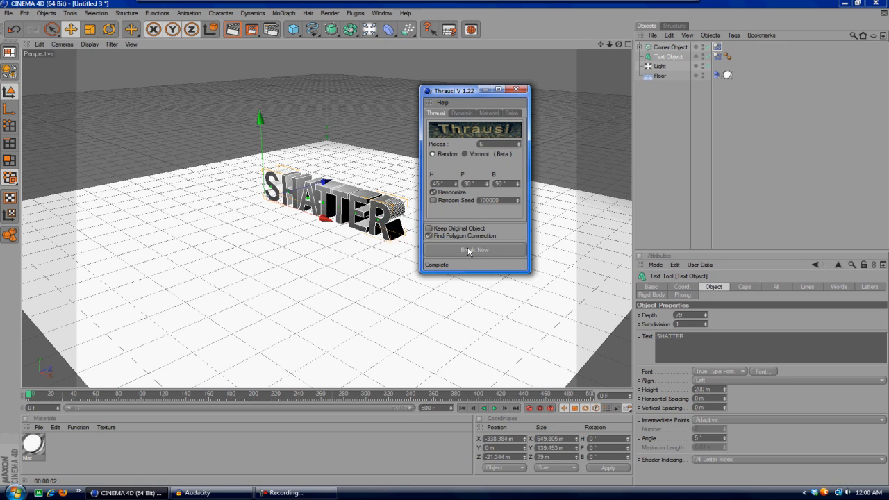
{"action": "left_click", "coordinate": [474, 249]}
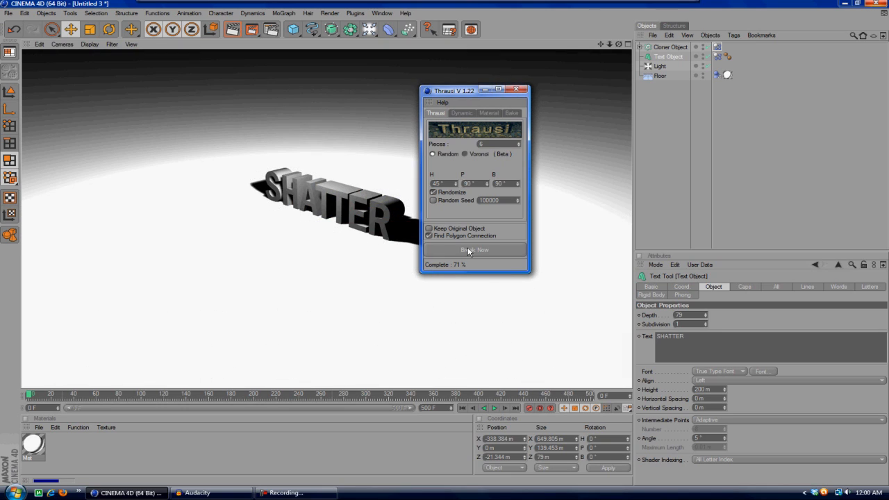
{"action": "left_click", "coordinate": [474, 250]}
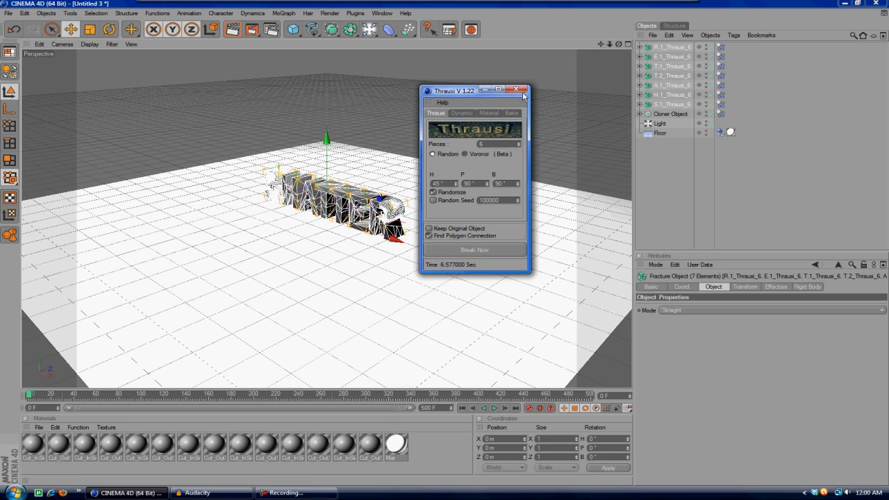
Step: Close Thrausi, inspect the letter S fracture pieces, and stop the simulation playback
{"action": "left_click", "coordinate": [517, 90]}
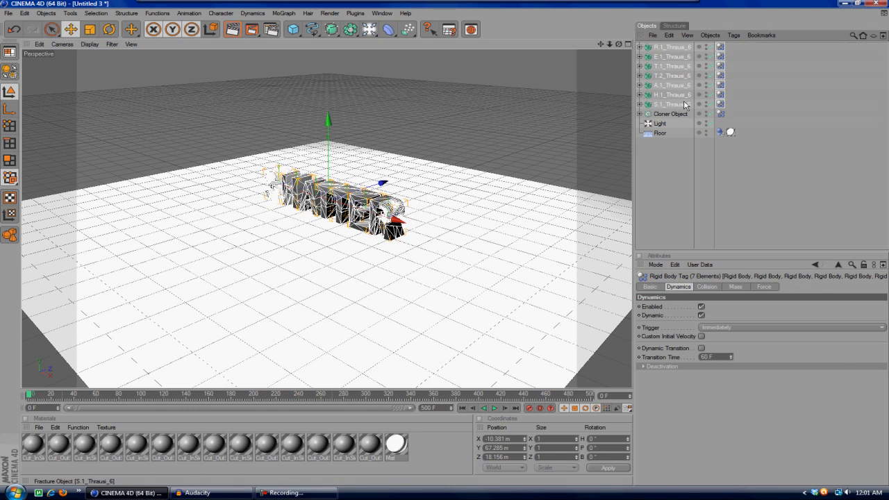
{"action": "left_click", "coordinate": [672, 104]}
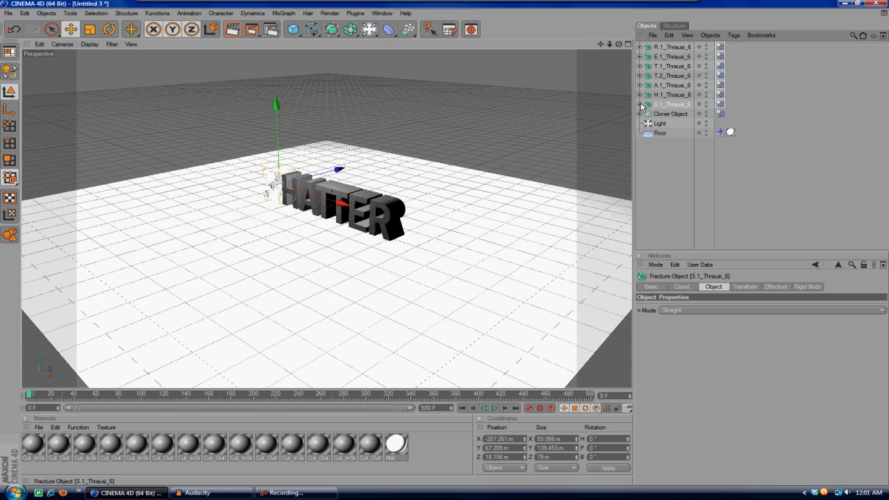
{"action": "left_click", "coordinate": [640, 105]}
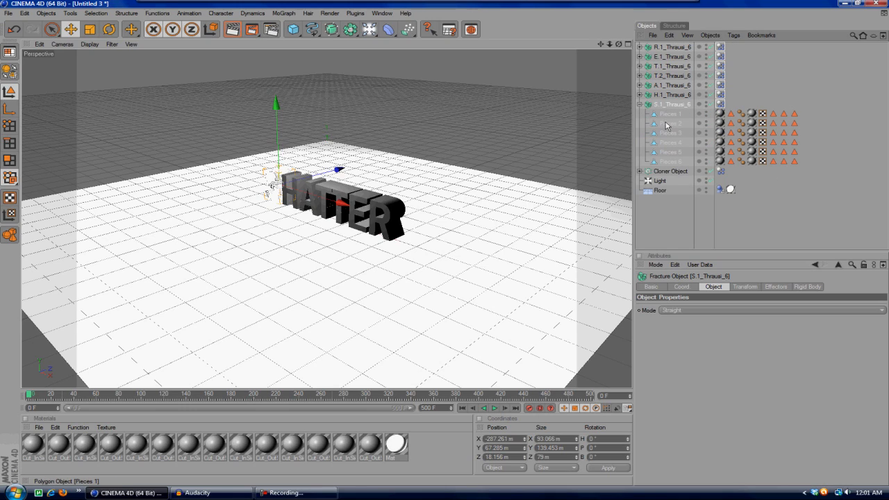
{"action": "left_click", "coordinate": [671, 152]}
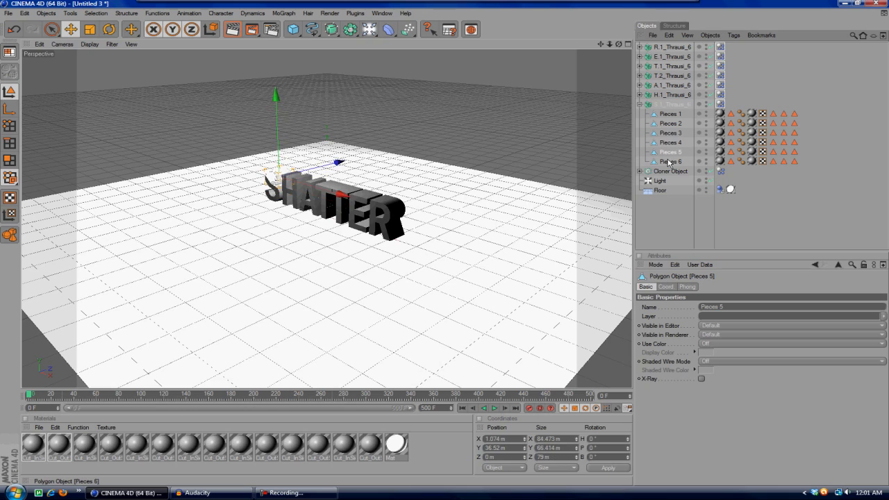
{"action": "left_click", "coordinate": [670, 123]}
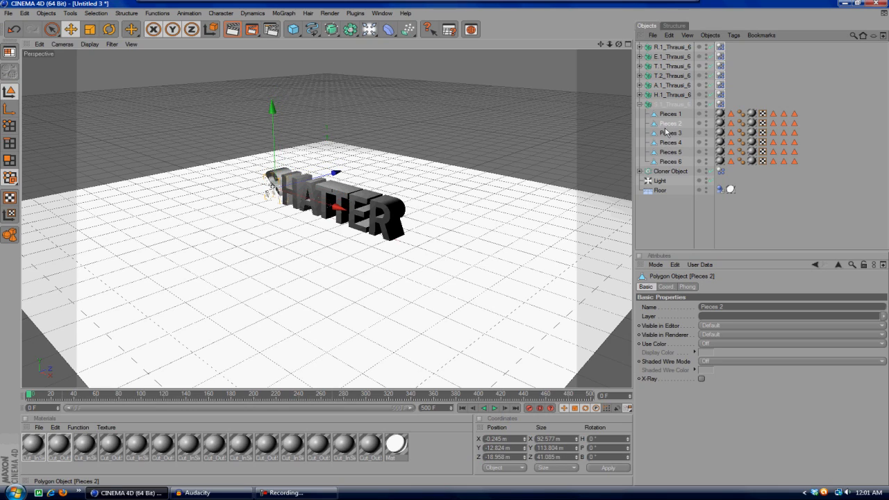
{"action": "left_click", "coordinate": [639, 104]}
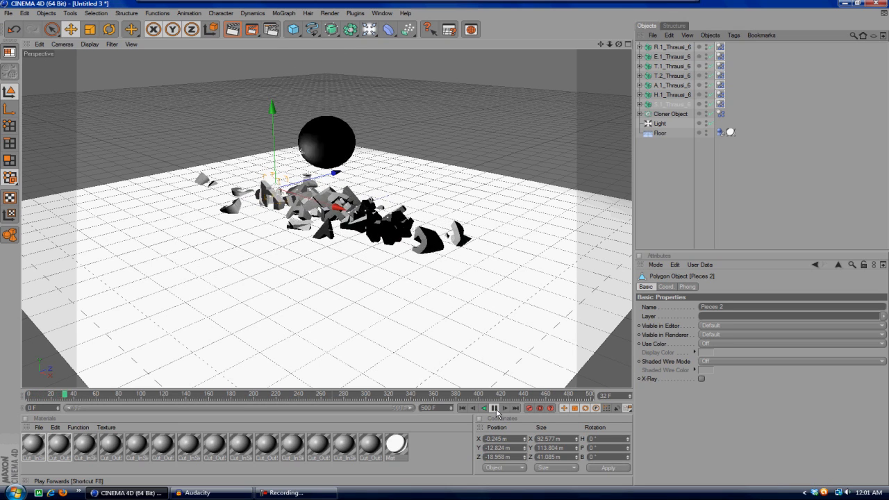
{"action": "left_click", "coordinate": [494, 408]}
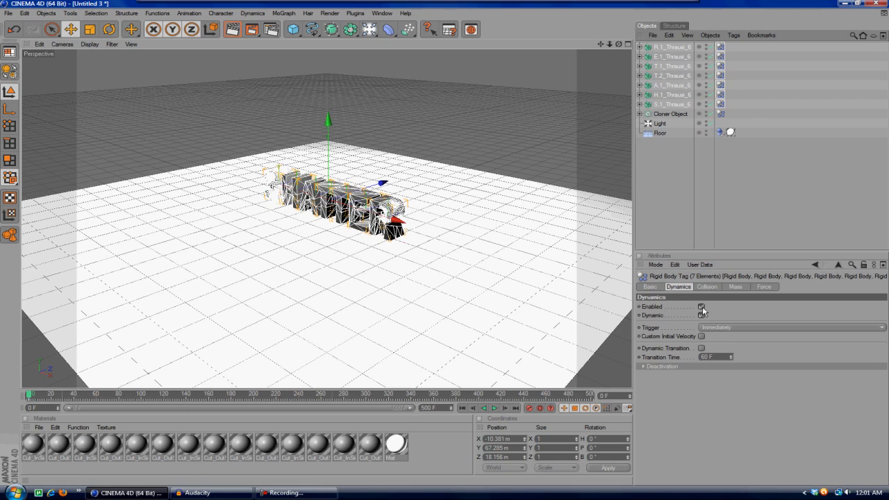
Step: Uncheck Enabled on the letters' rigid body dynamics and scrub to preview the sphere landing
{"action": "left_click", "coordinate": [701, 306]}
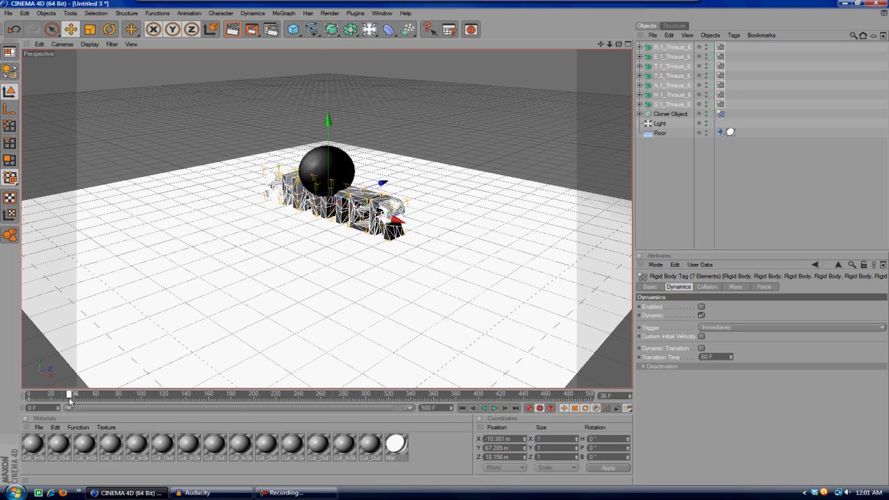
{"action": "left_click_drag", "start_coordinate": [74, 395], "coordinate": [69, 395]}
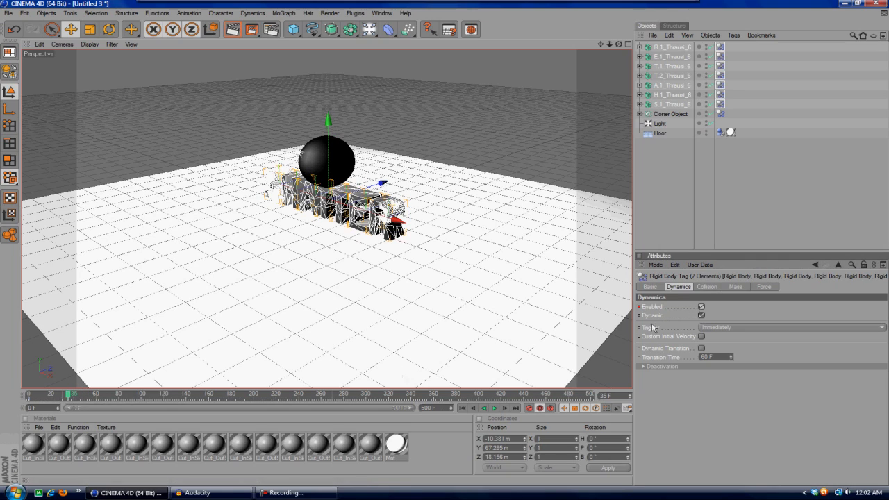
{"action": "mouse_move", "coordinate": [301, 447]}
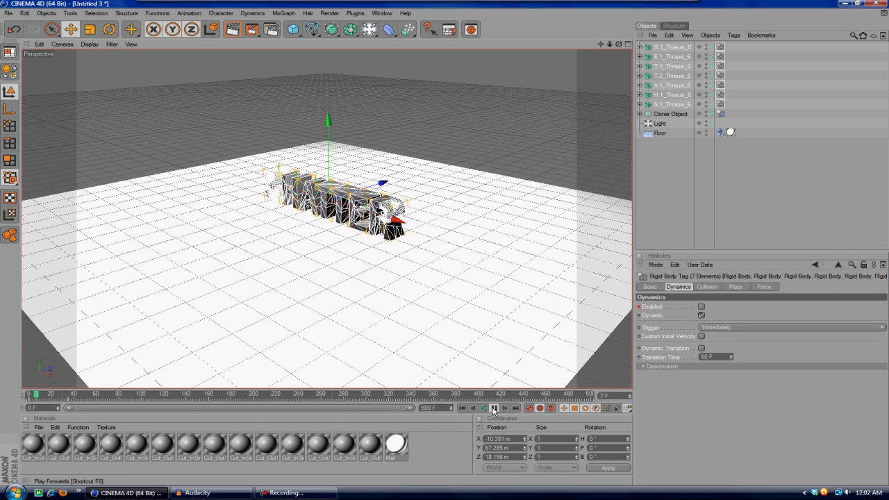
Step: Rewind, scrub forward to watch the pieces scatter, then open the Floor's rigid body settings
{"action": "left_click", "coordinate": [494, 408]}
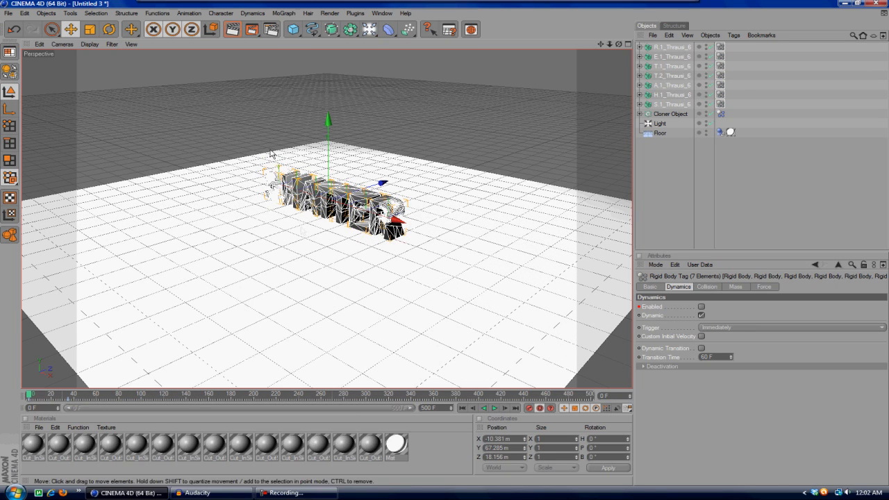
{"action": "mouse_move", "coordinate": [283, 14]}
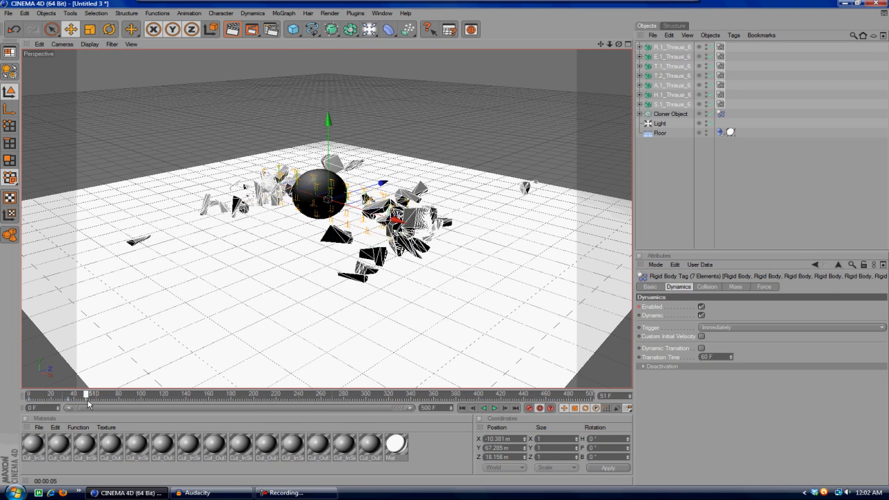
{"action": "left_click_drag", "start_coordinate": [87, 394], "coordinate": [135, 394]}
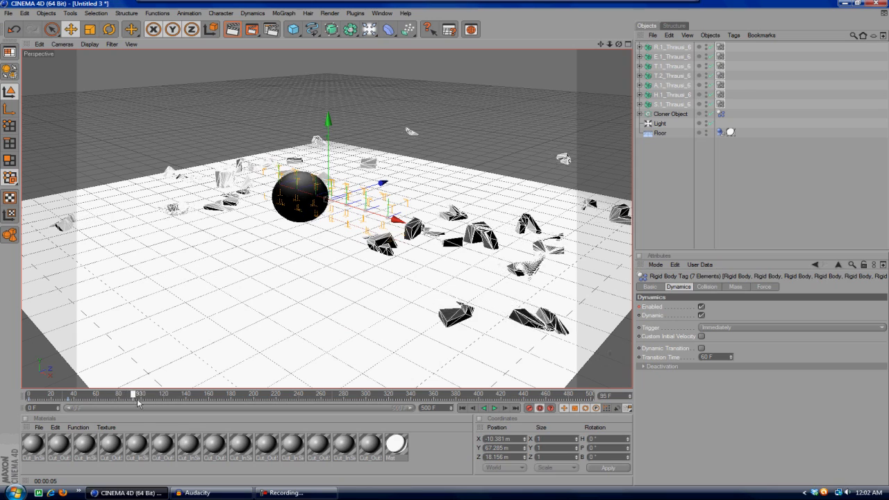
{"action": "left_click_drag", "start_coordinate": [133, 394], "coordinate": [258, 394]}
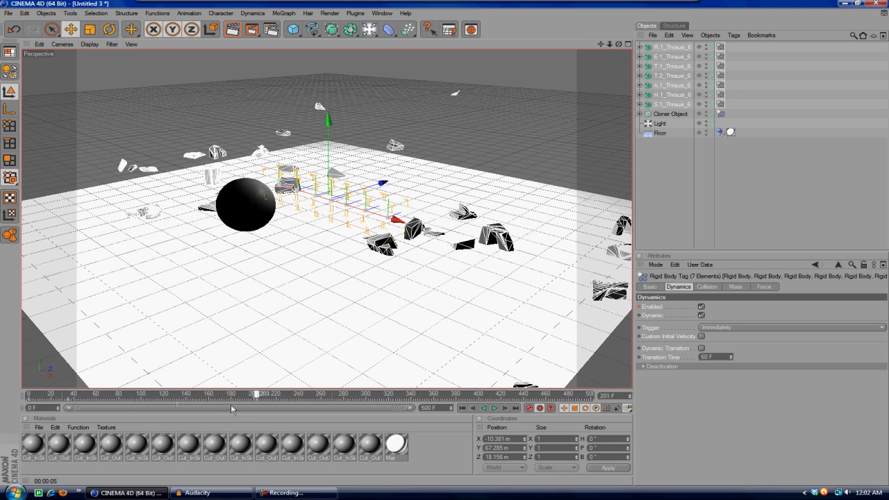
{"action": "left_click", "coordinate": [660, 133]}
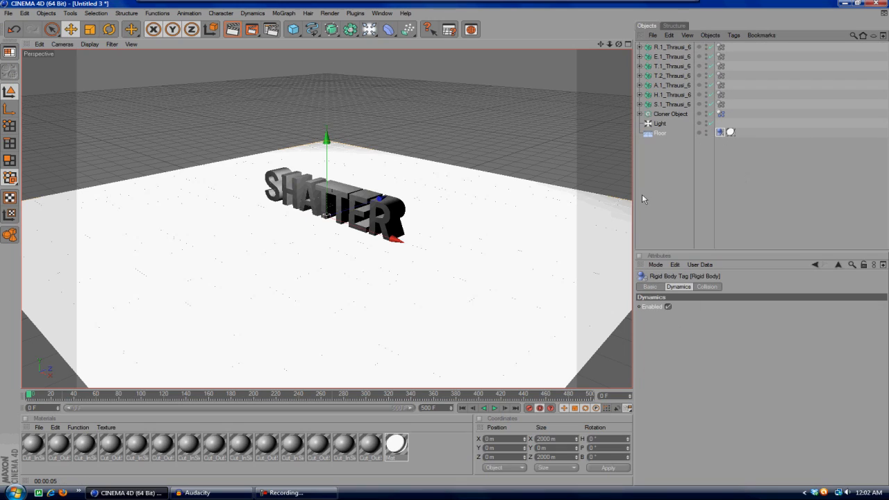
Step: Set the floor collision Bounce to 0.75 and scrub the timeline to watch the pieces settle
{"action": "left_click", "coordinate": [706, 286]}
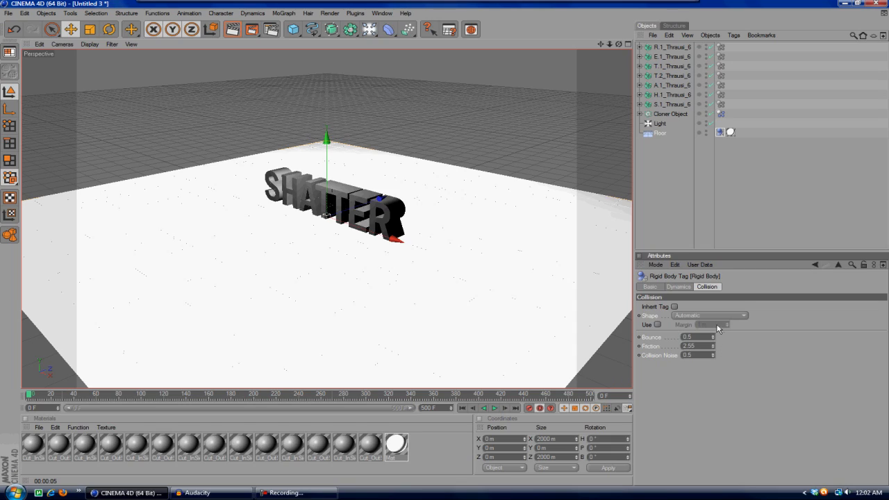
{"action": "mouse_move", "coordinate": [719, 332]}
{"action": "type", "text": "0.75"}
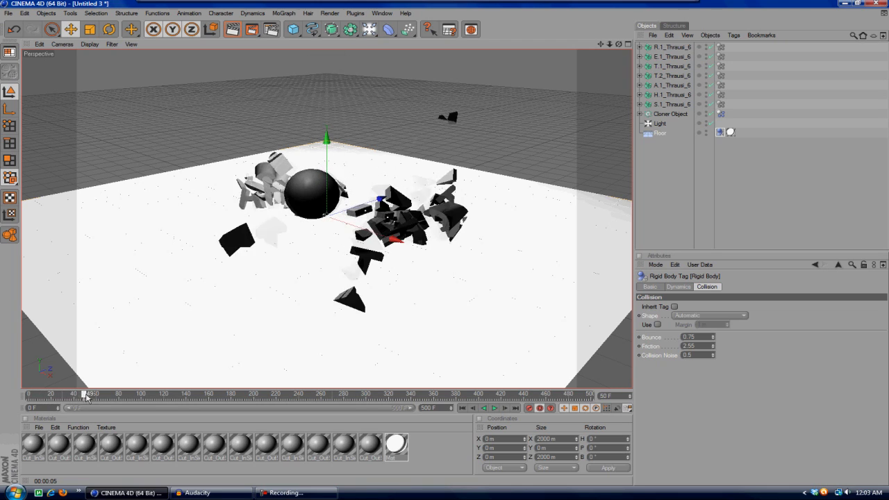
{"action": "left_click_drag", "start_coordinate": [89, 394], "coordinate": [114, 394]}
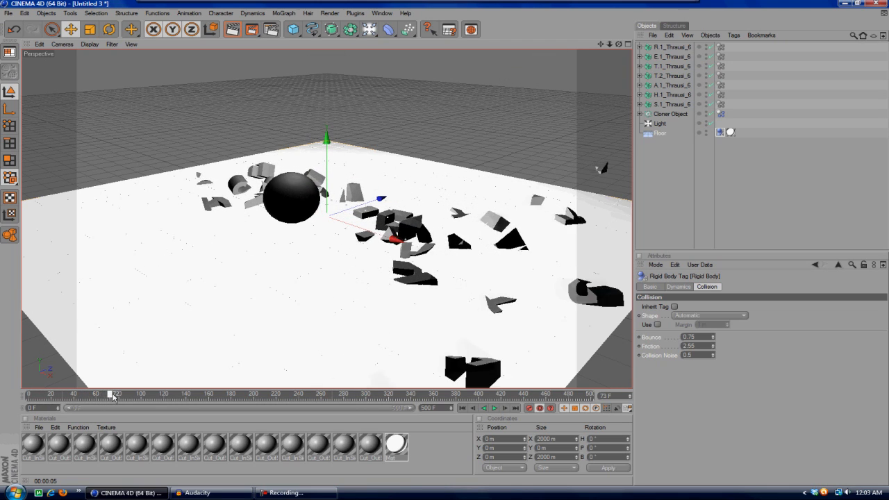
{"action": "left_click_drag", "start_coordinate": [115, 393], "coordinate": [167, 394]}
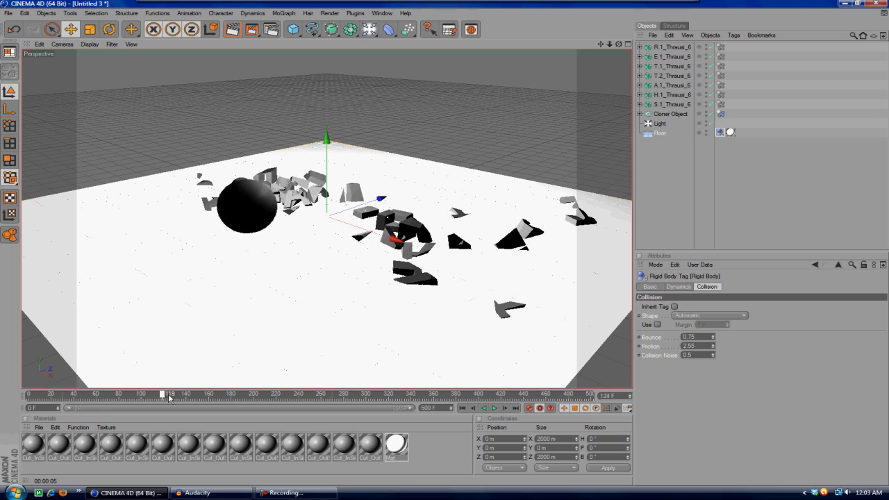
{"action": "left_click_drag", "start_coordinate": [169, 394], "coordinate": [107, 395]}
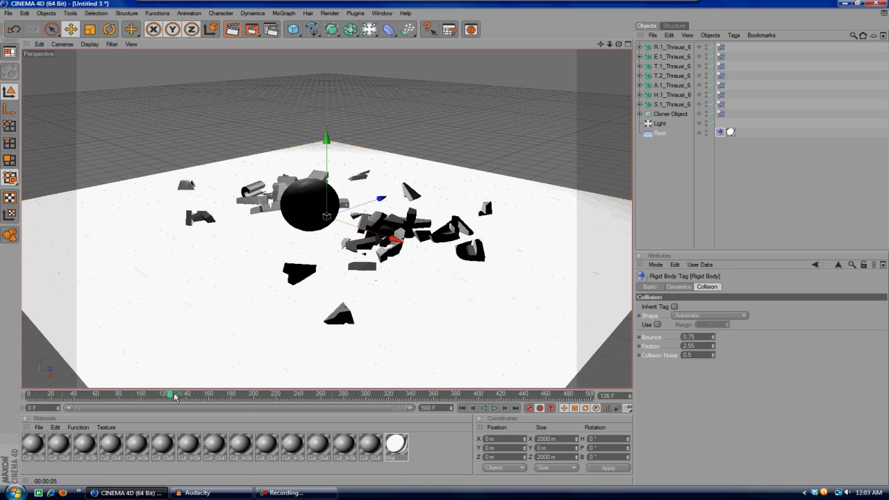
{"action": "left_click_drag", "start_coordinate": [175, 394], "coordinate": [29, 394]}
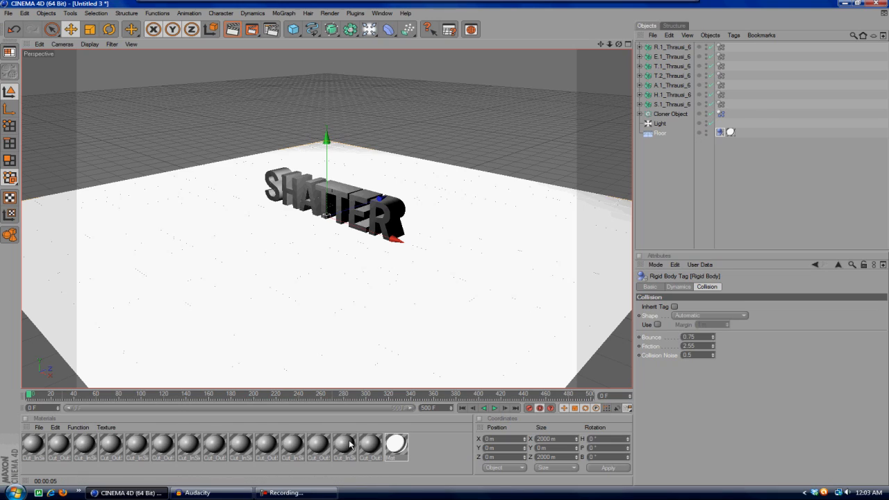
{"action": "mouse_move", "coordinate": [437, 457]}
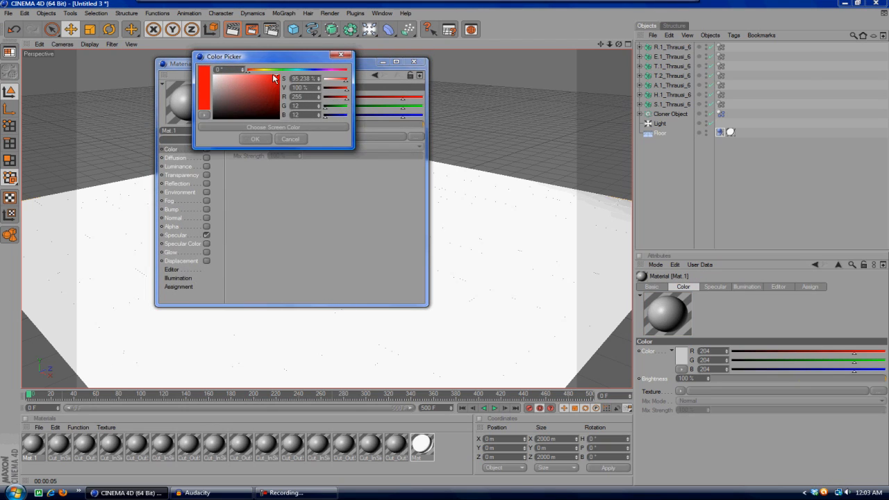
Step: Confirm bright red for Mat.1 and apply it to the H and S Thrausi letter objects
{"action": "left_click", "coordinate": [255, 138]}
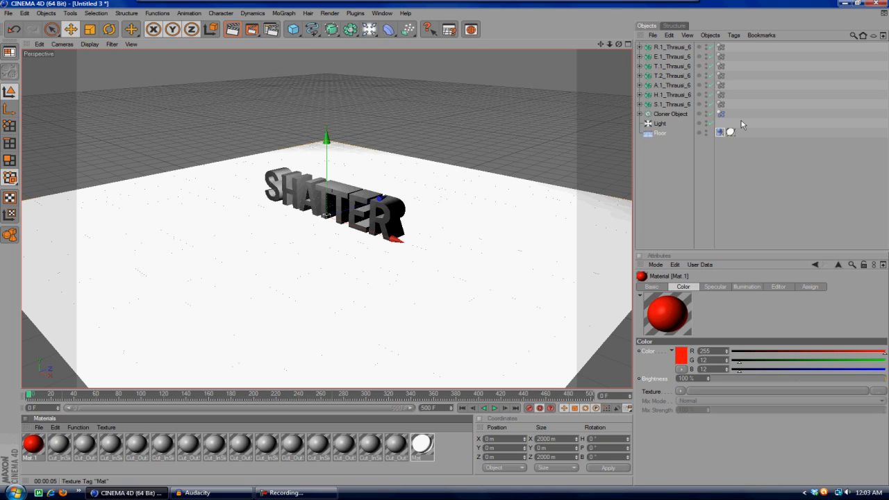
{"action": "right_click", "coordinate": [670, 47]}
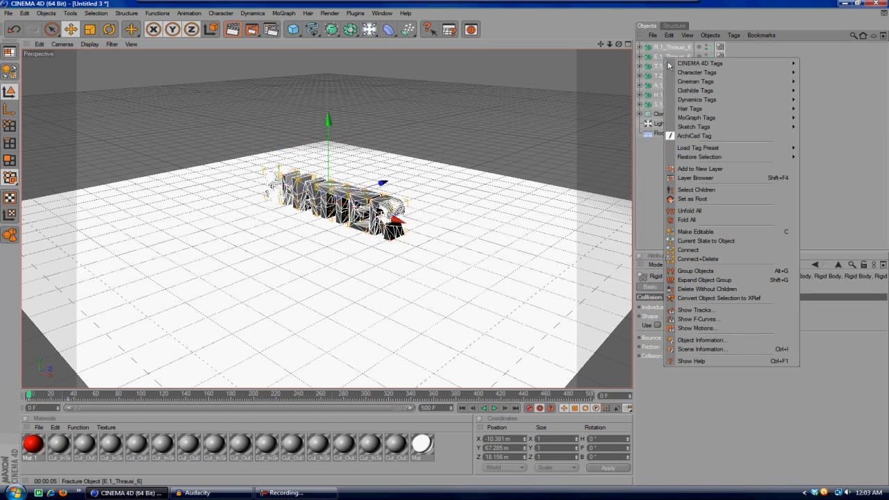
{"action": "mouse_move", "coordinate": [687, 220]}
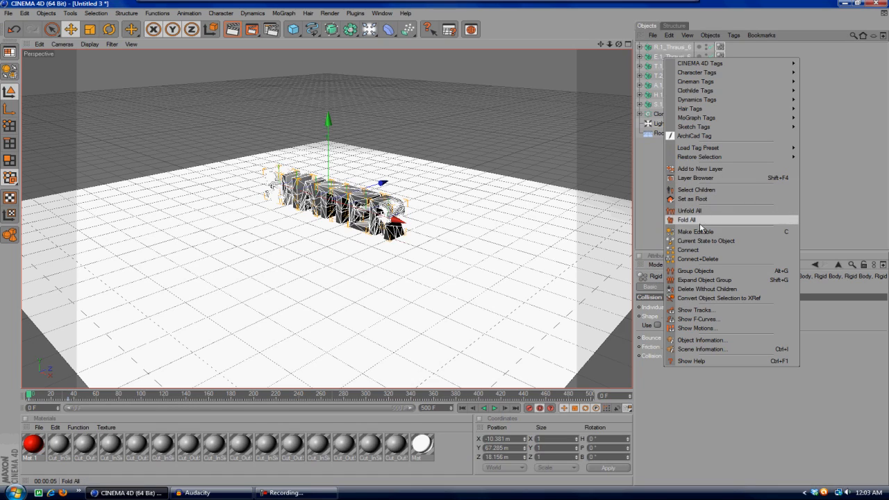
{"action": "left_click", "coordinate": [687, 220]}
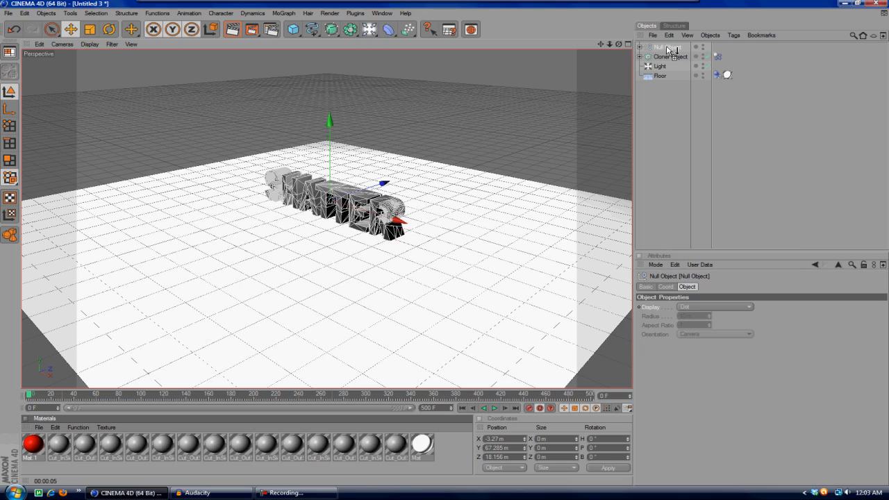
{"action": "left_click", "coordinate": [717, 47]}
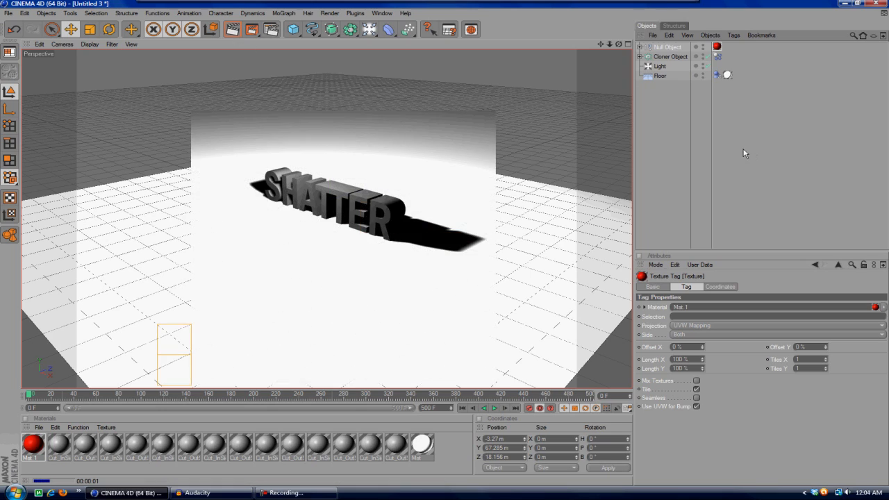
{"action": "left_click", "coordinate": [14, 29]}
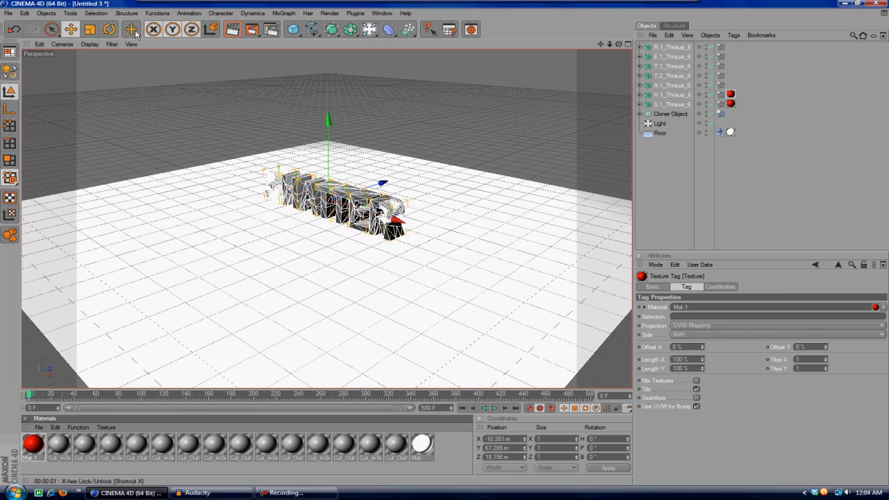
Step: Put Mat.1 on Pieces 6 inside S.1_Thrausi_6, then collapse that group
{"action": "left_click", "coordinate": [232, 29]}
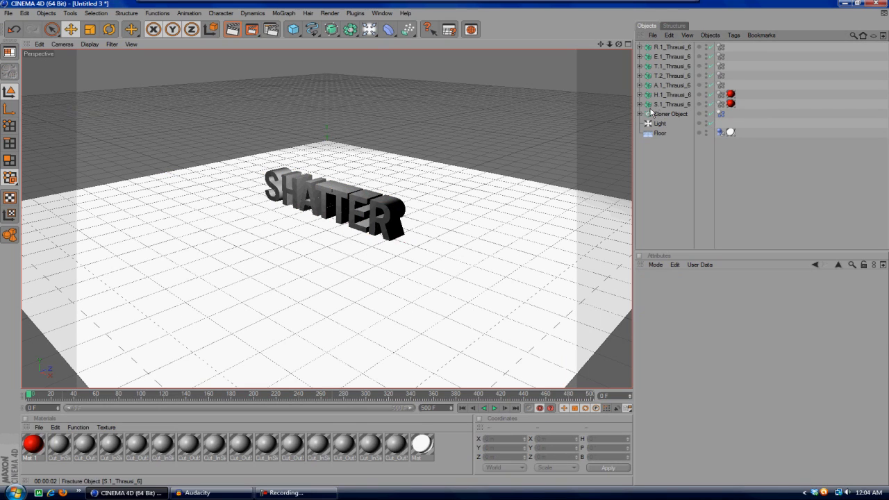
{"action": "left_click", "coordinate": [640, 104]}
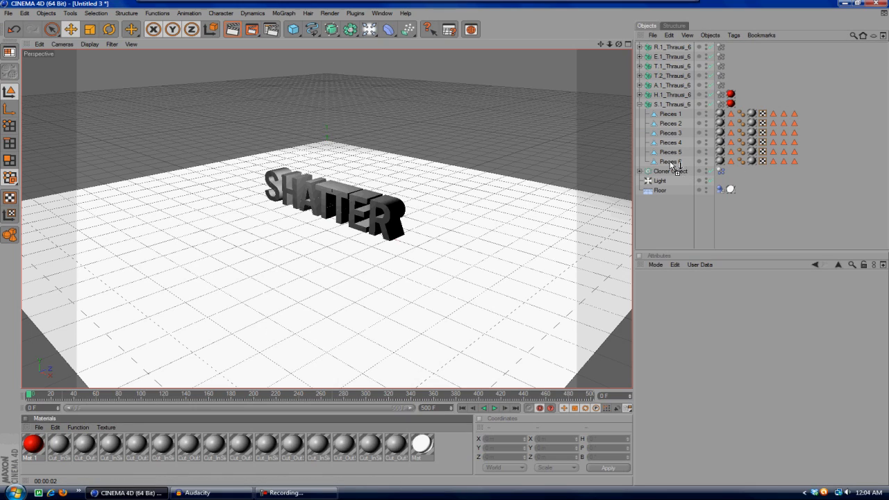
{"action": "left_click", "coordinate": [804, 161]}
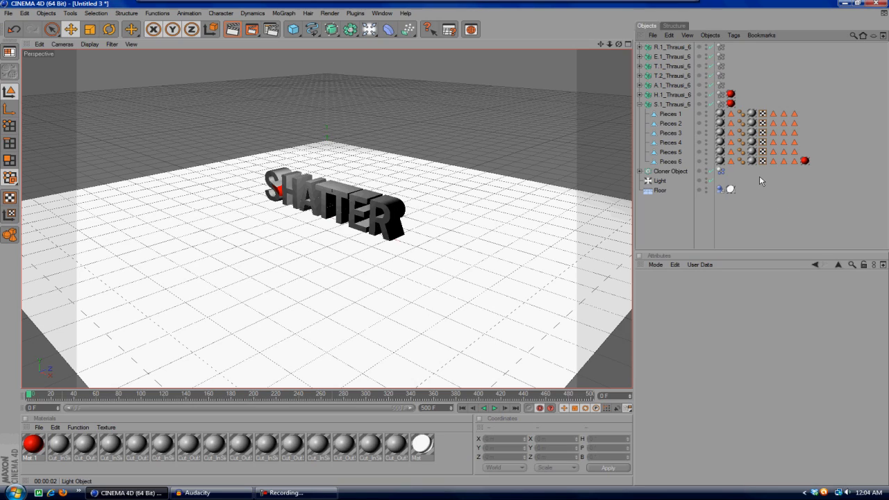
{"action": "mouse_move", "coordinate": [673, 233]}
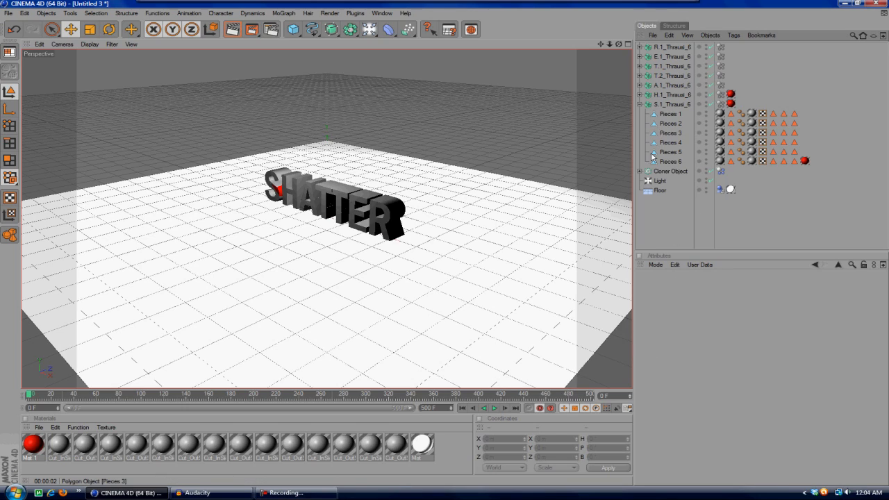
{"action": "left_click", "coordinate": [641, 104]}
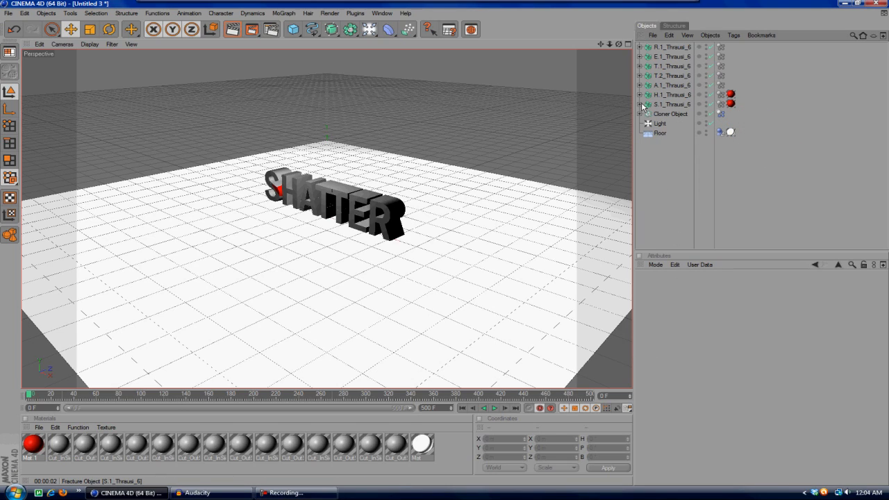